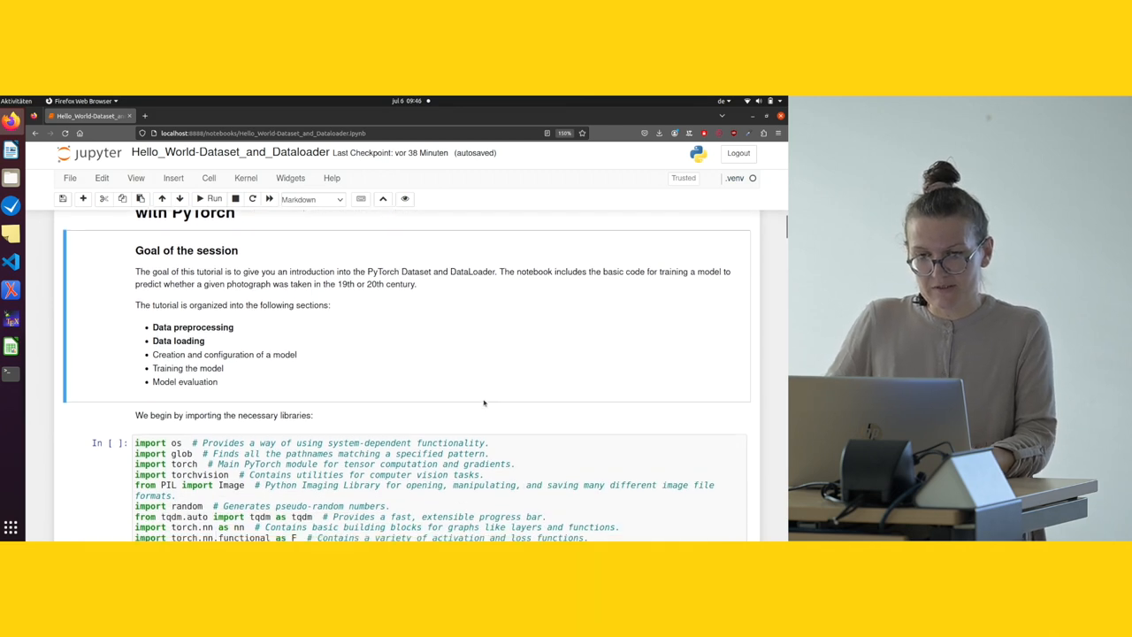
Execute the library import cell so it shows execution number 1
scroll(down, 3)
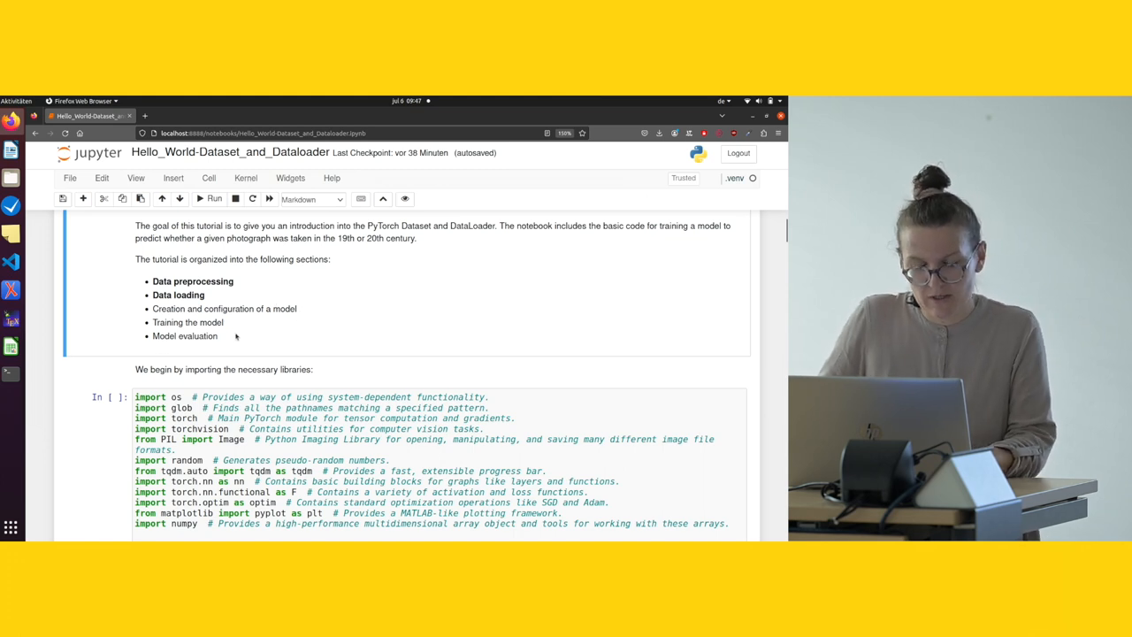
drag(152, 281, 205, 295)
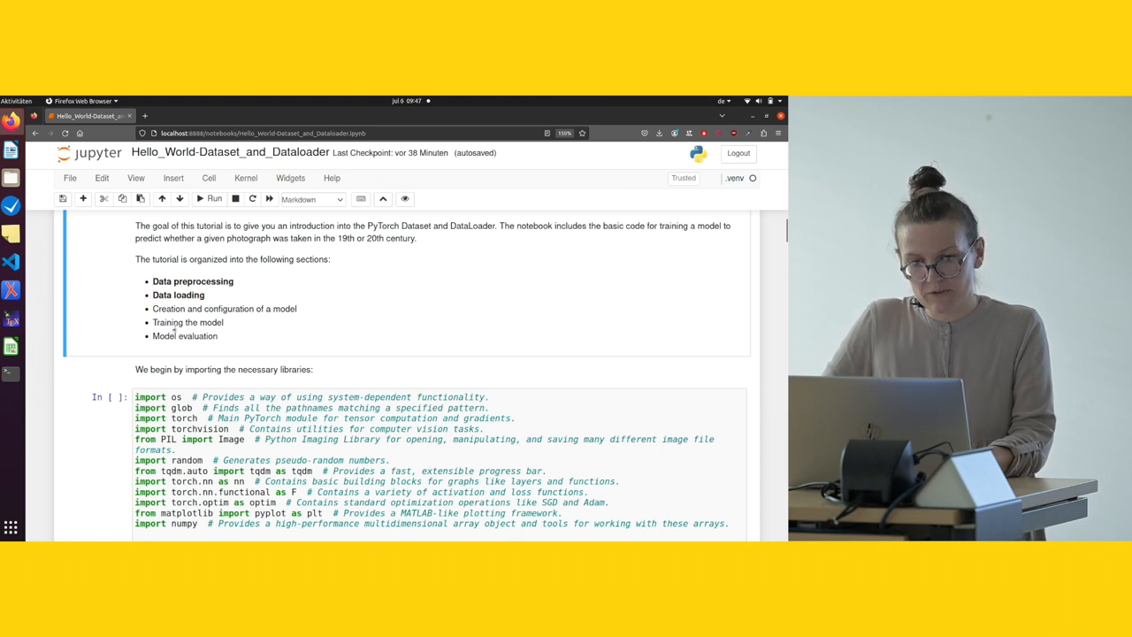
drag(153, 309, 234, 336)
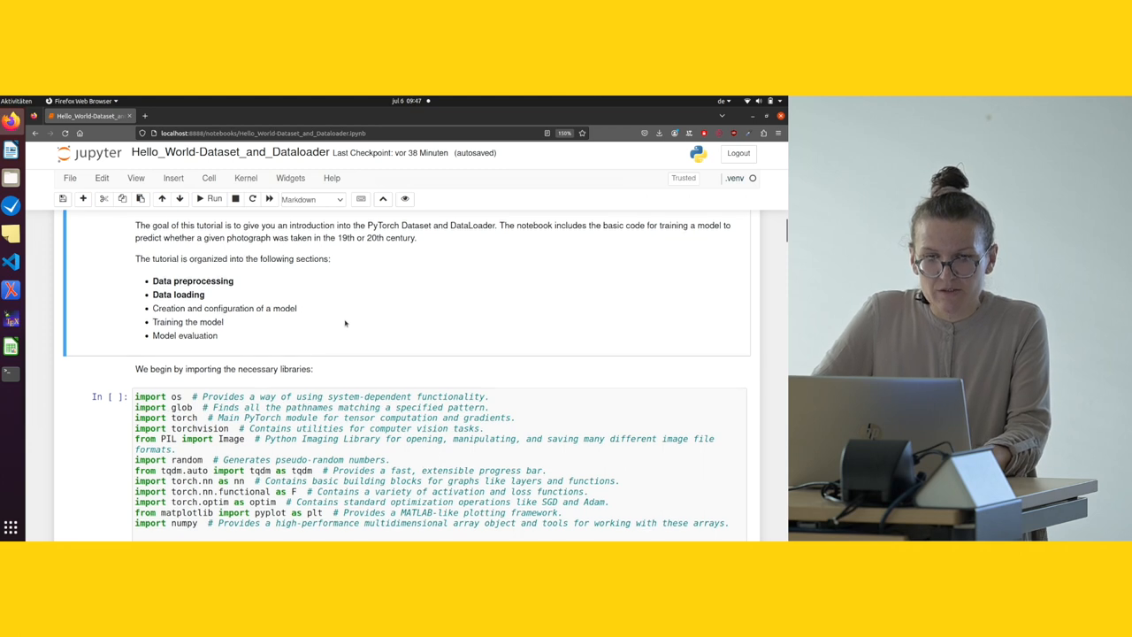
scroll(down, 3)
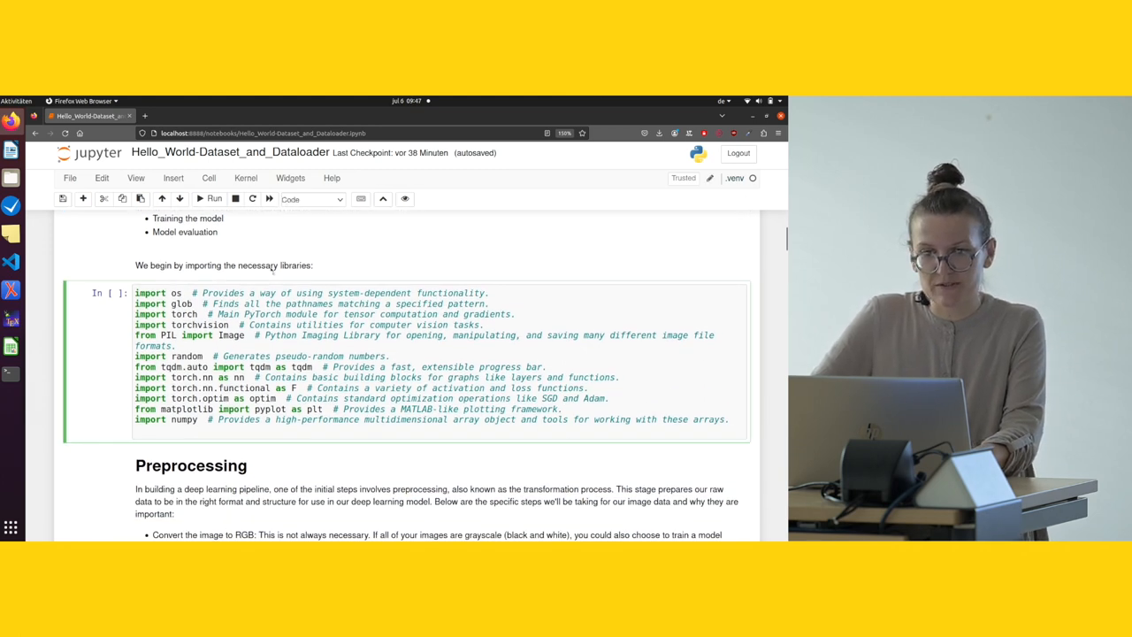
click(210, 198)
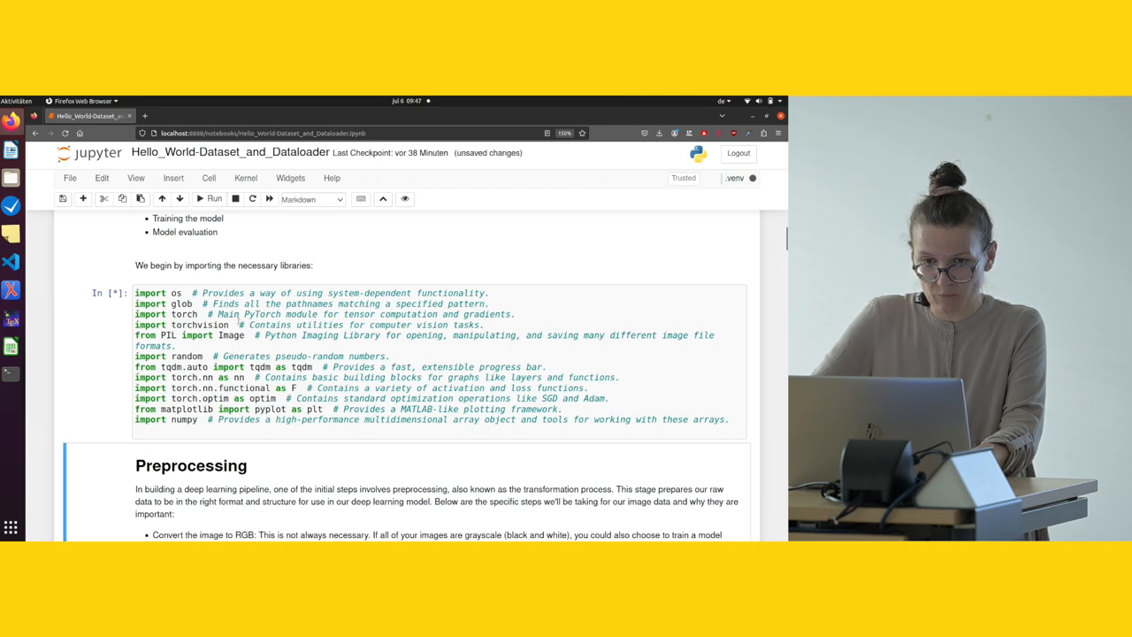
click(213, 198)
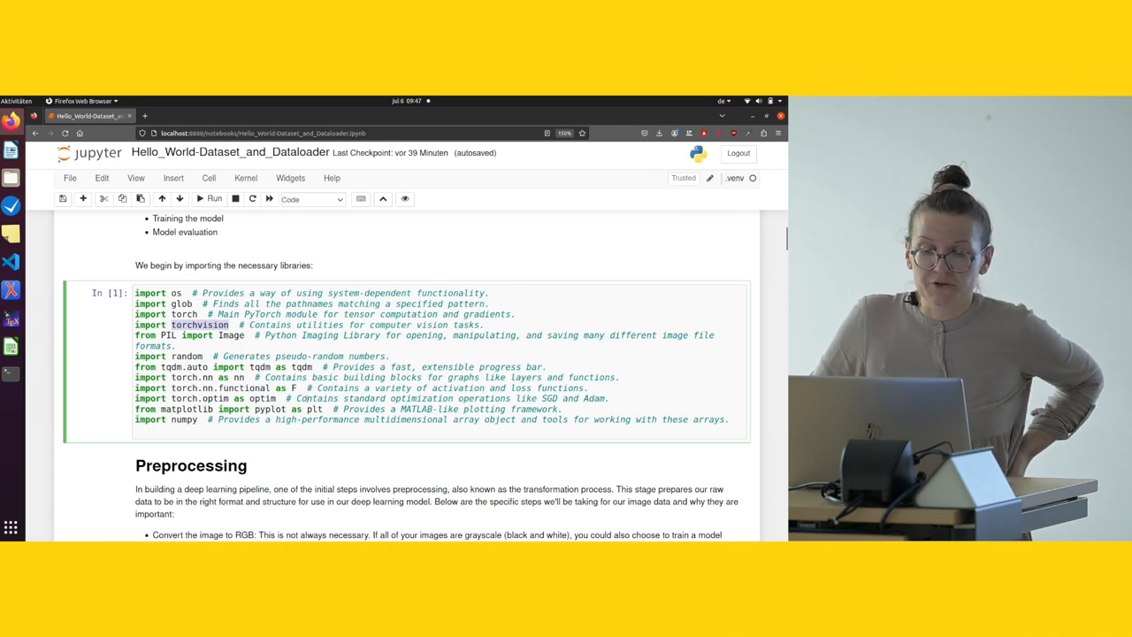
scroll(down, 3)
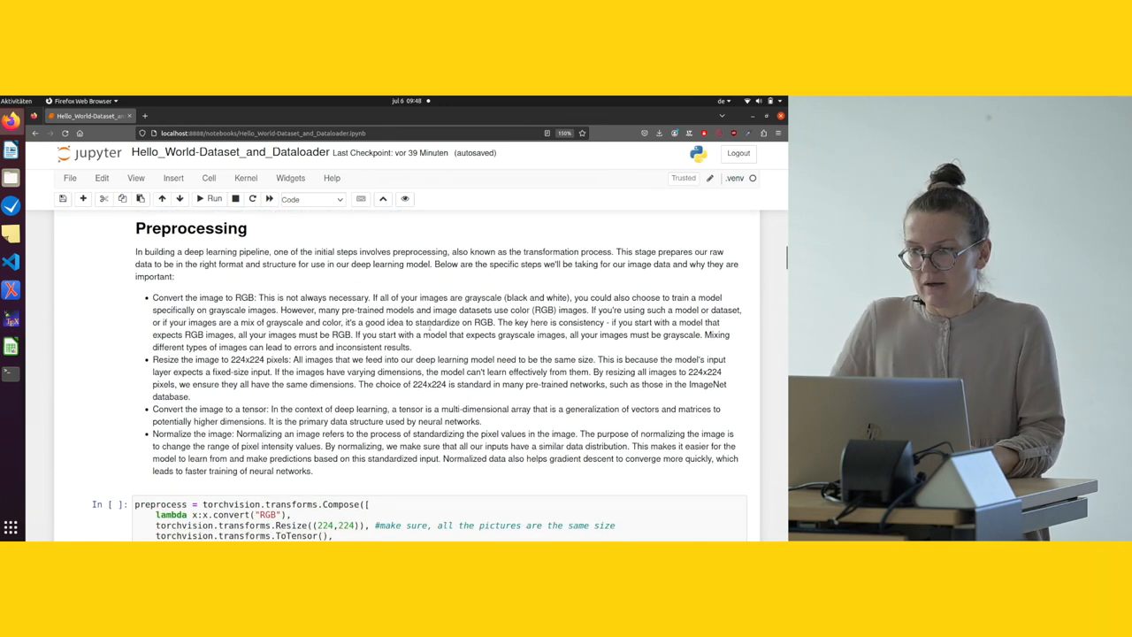
scroll(down, 3)
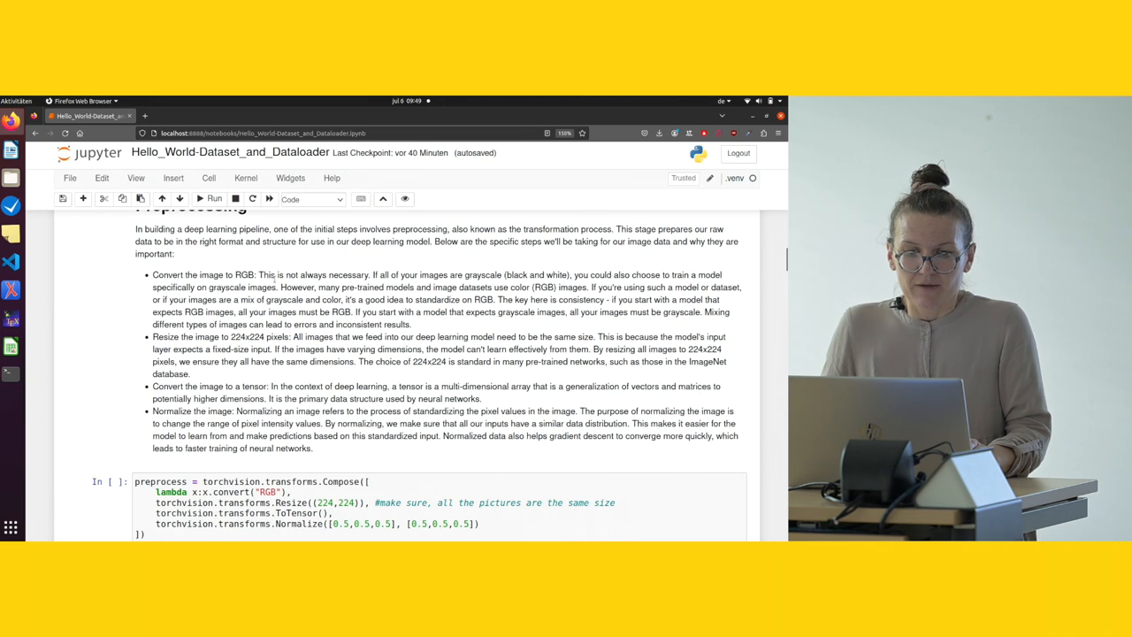
scroll(down, 3)
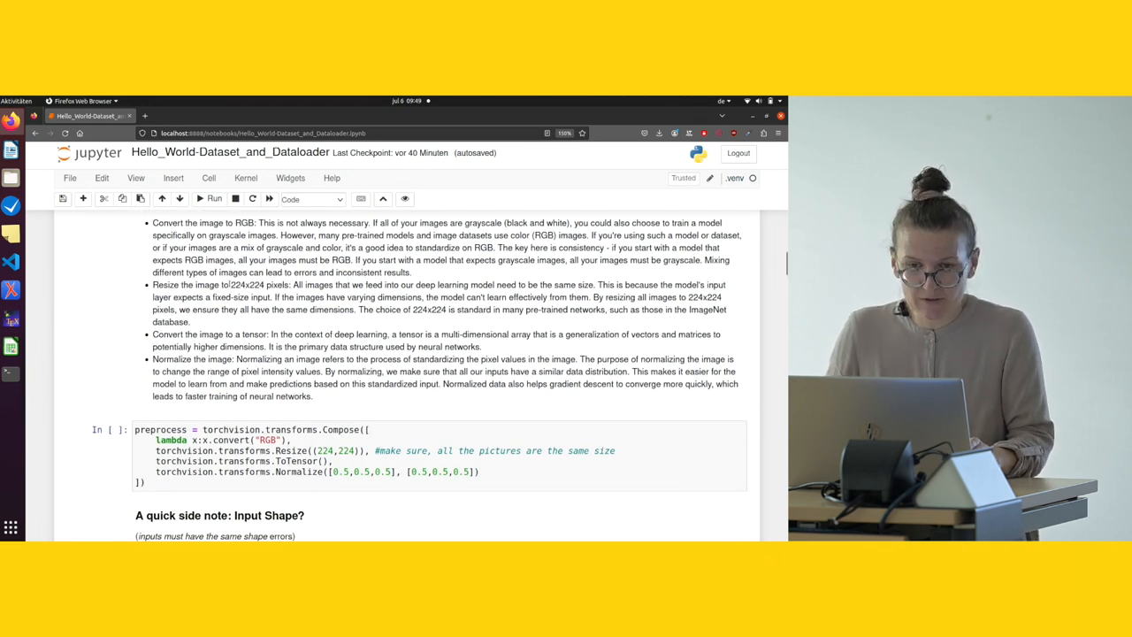
double_click(254, 285)
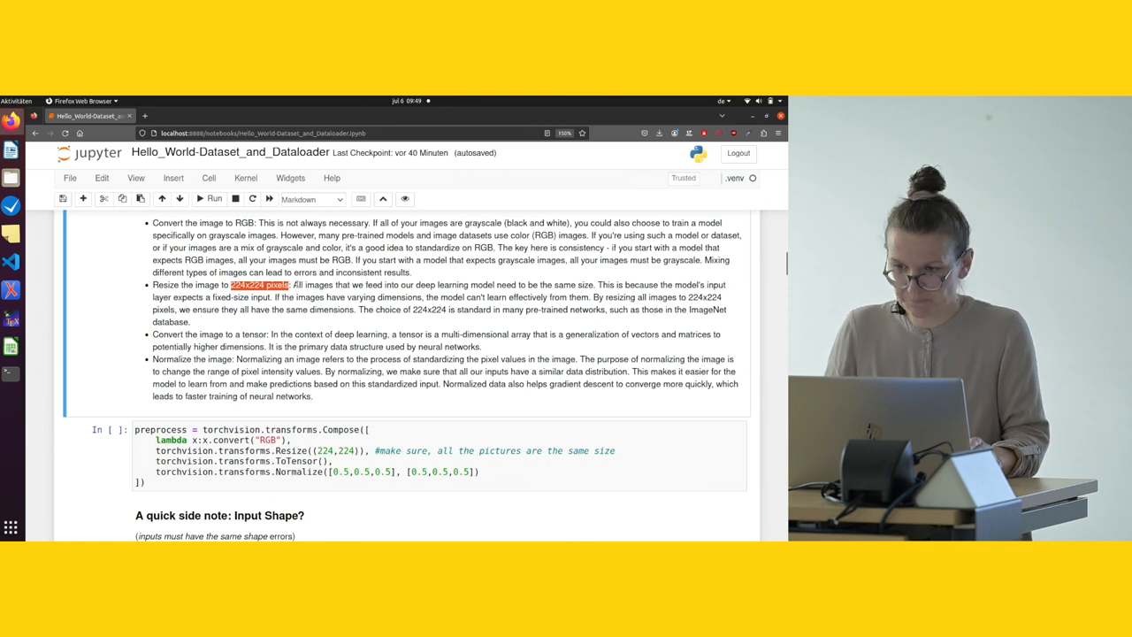
scroll(down, 3)
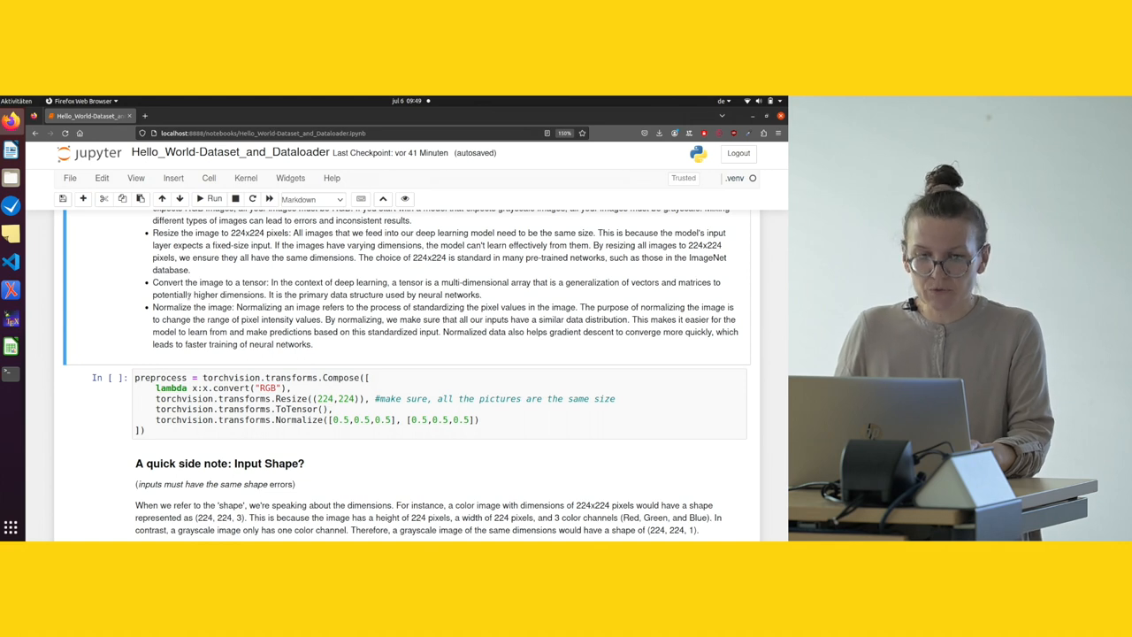
Run the torchvision.transforms.Compose preprocess cell as execution 2
scroll(down, 3)
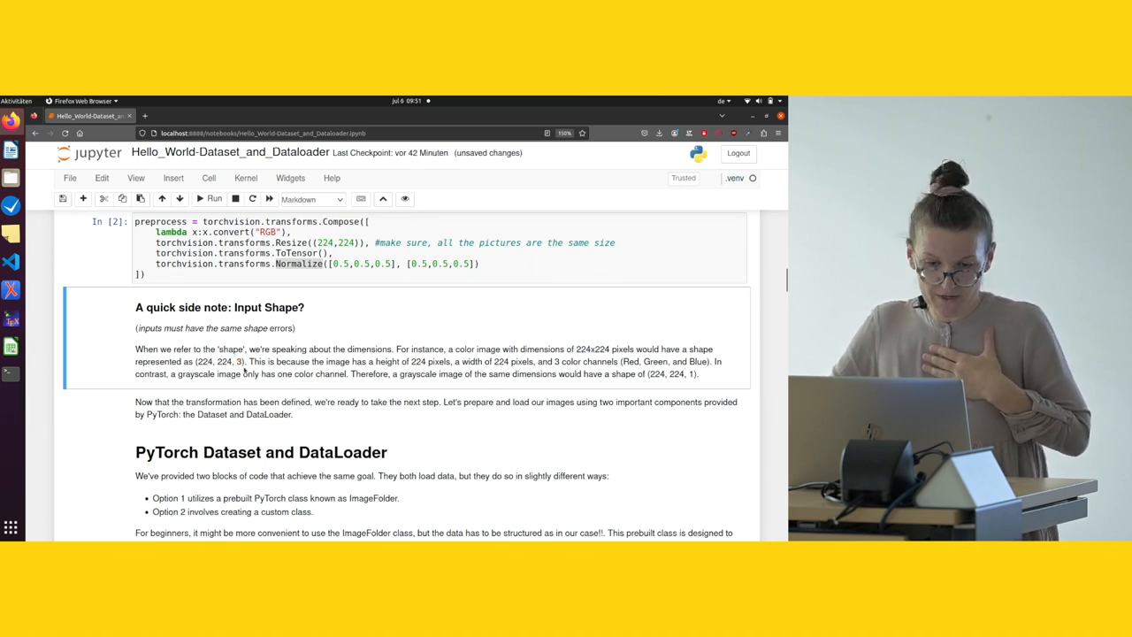
scroll(down, 3)
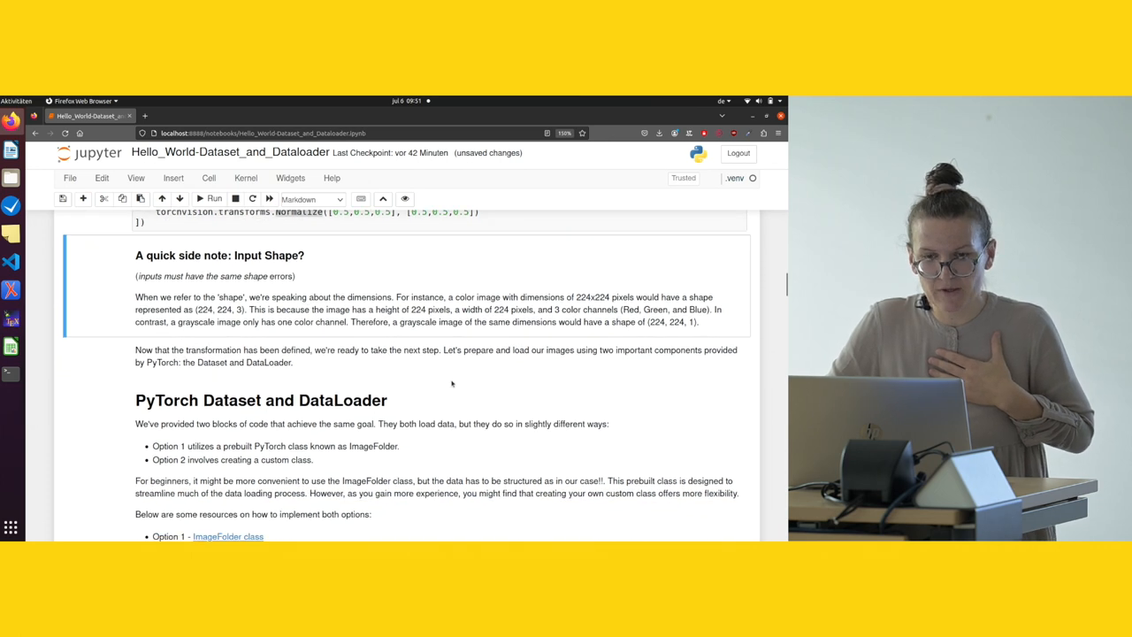
scroll(down, 3)
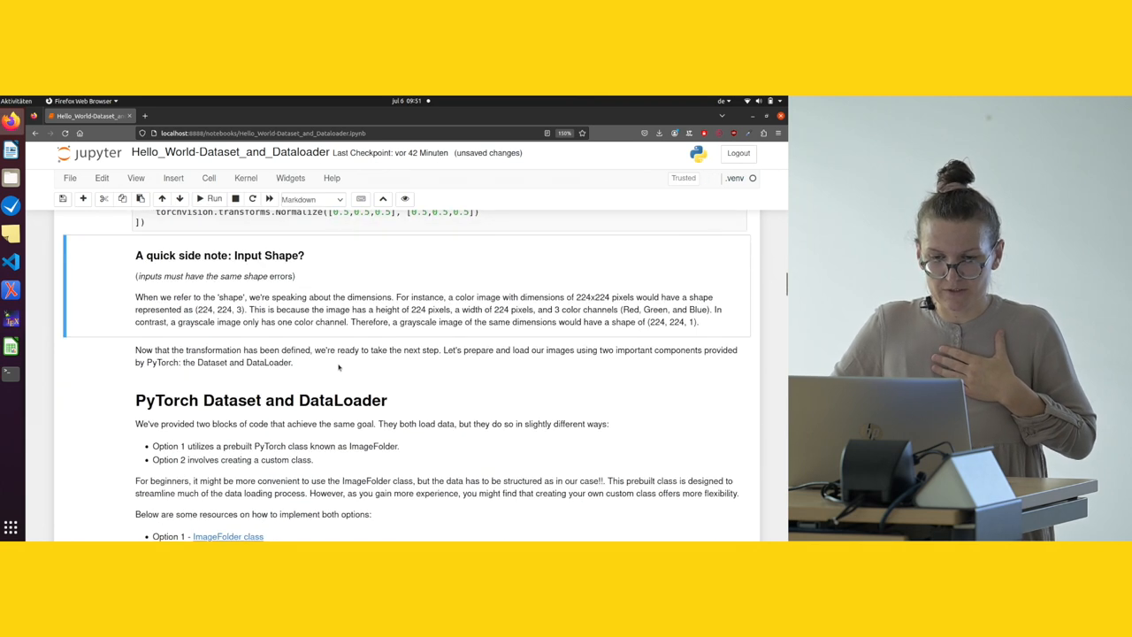
mouse_move(469, 366)
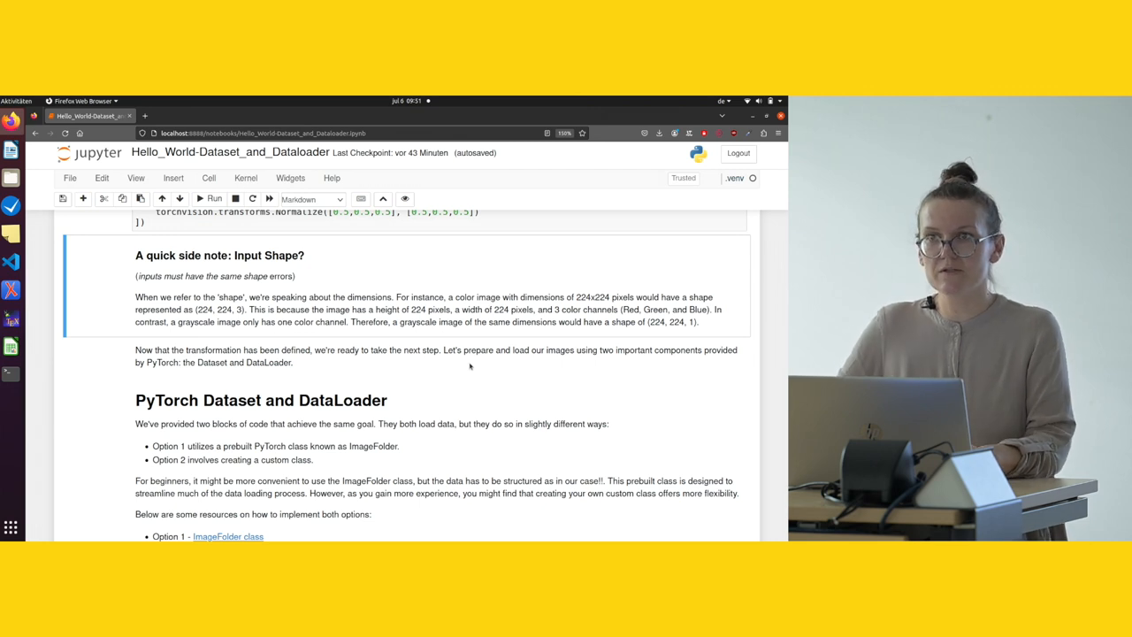
mouse_move(485, 374)
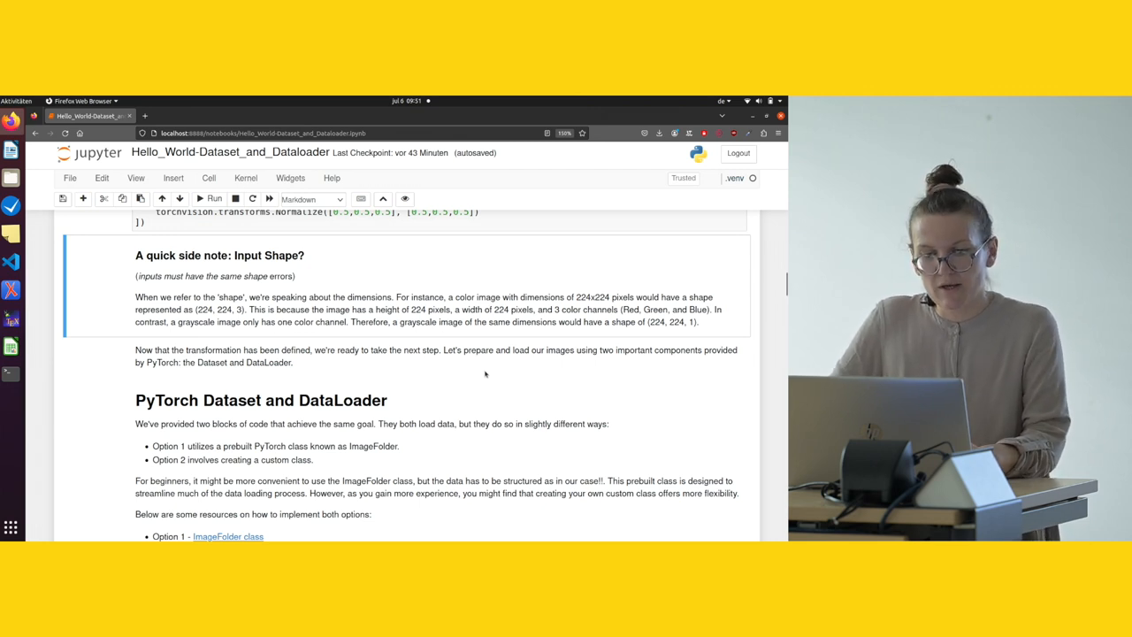
scroll(down, 3)
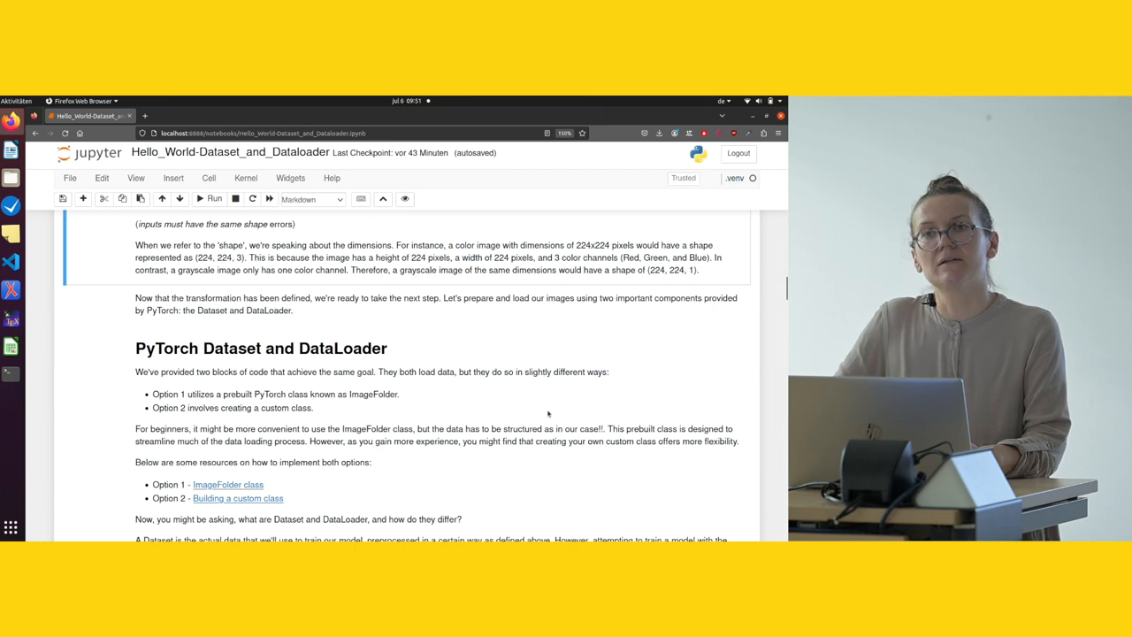
scroll(down, 3)
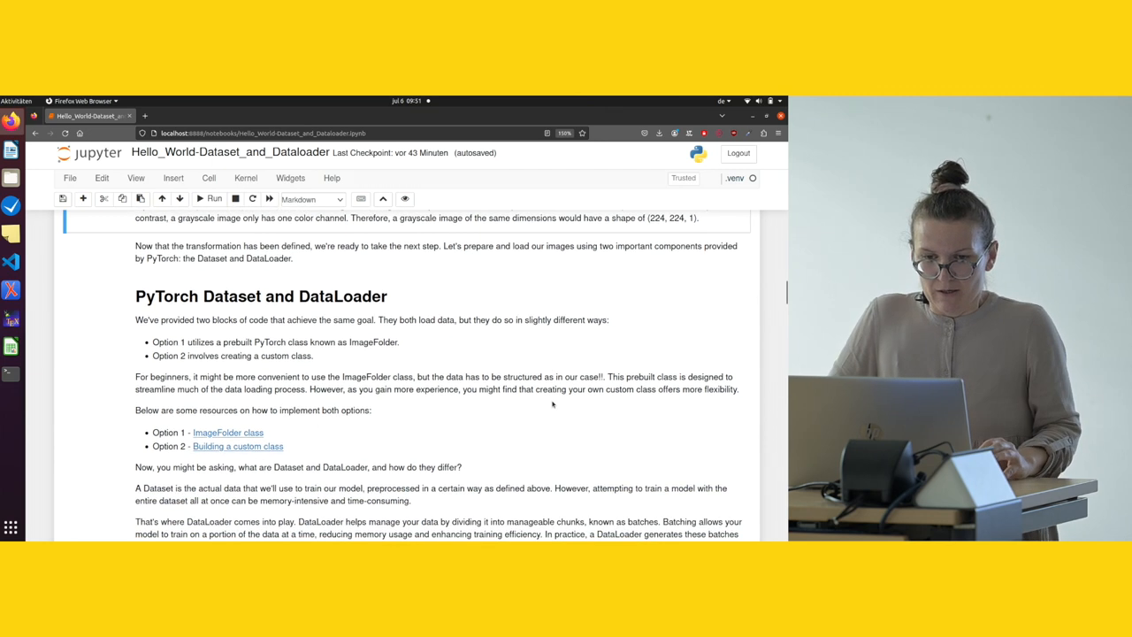
scroll(down, 3)
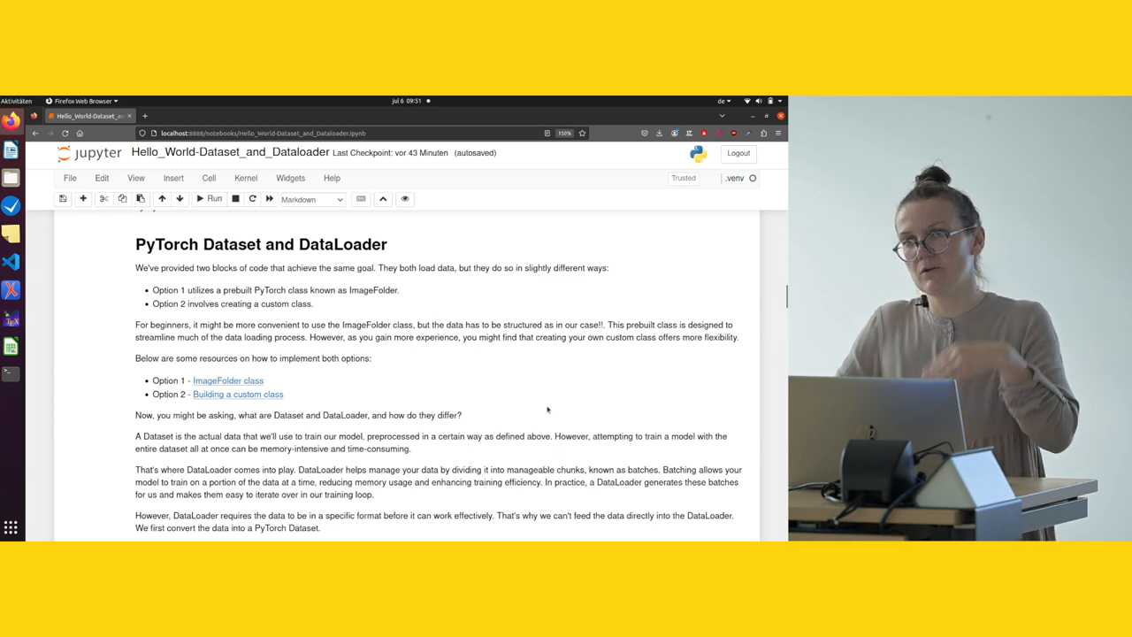
scroll(down, 3)
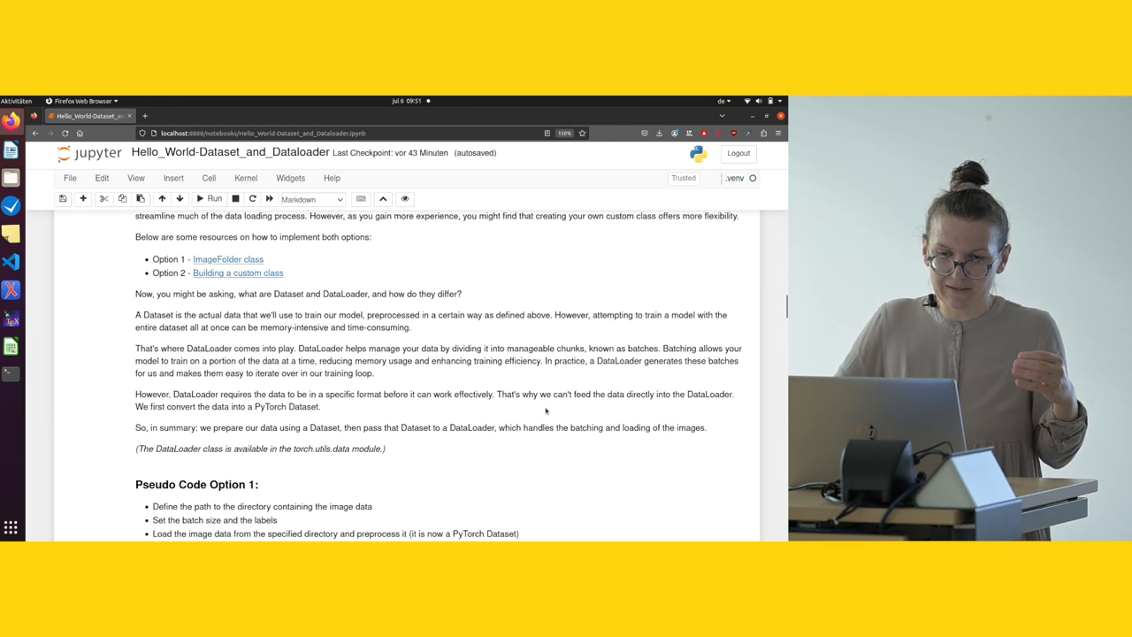
scroll(down, 3)
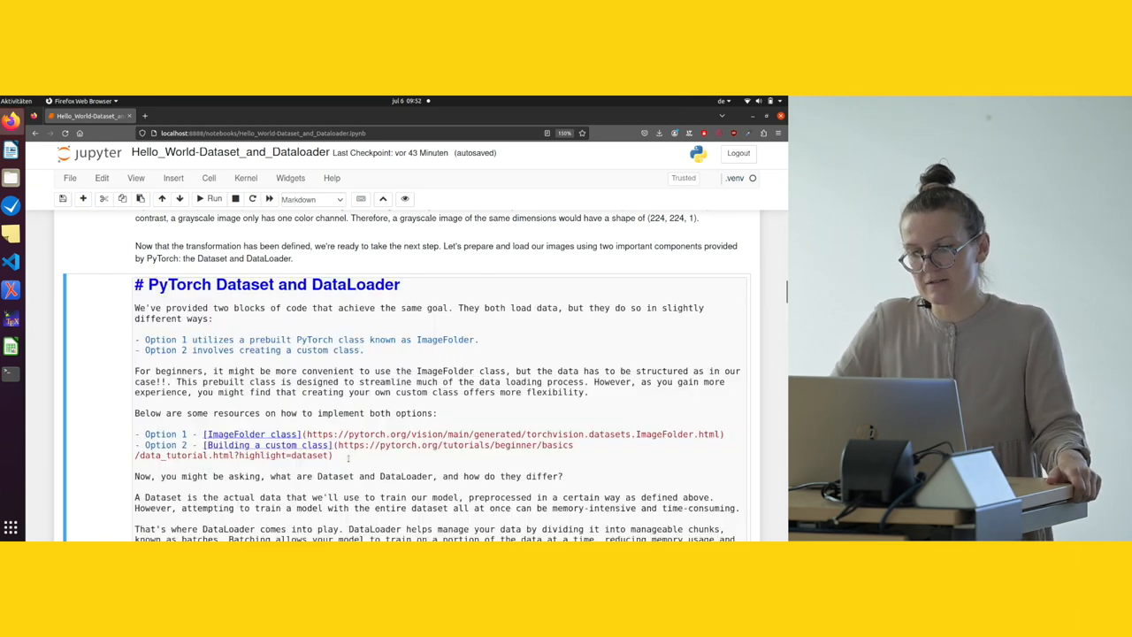
click(212, 198)
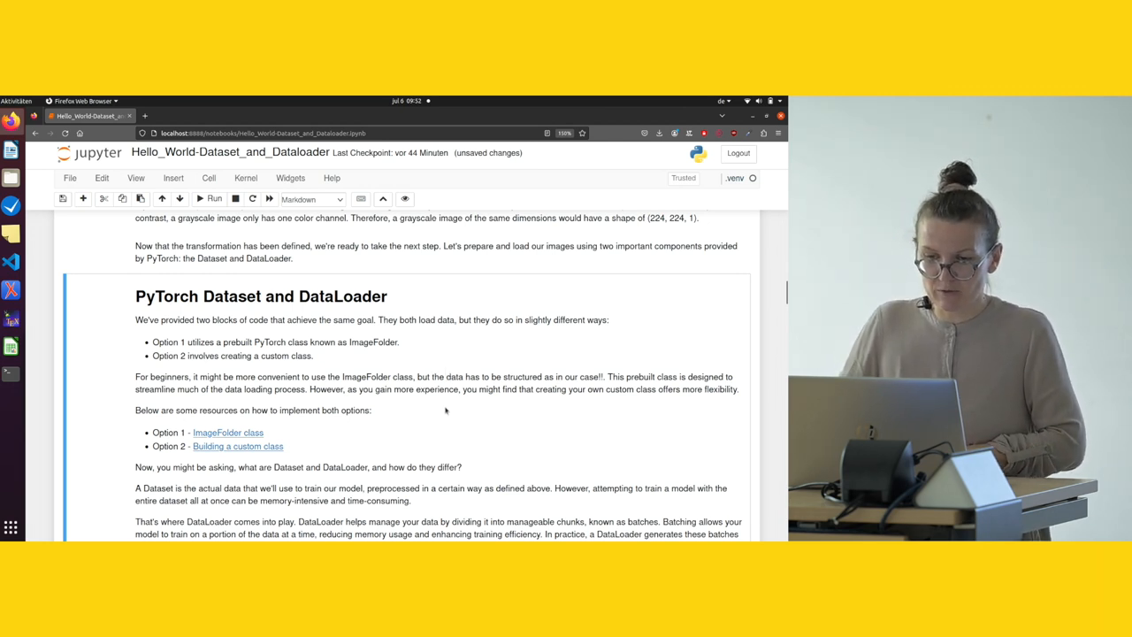
scroll(down, 3)
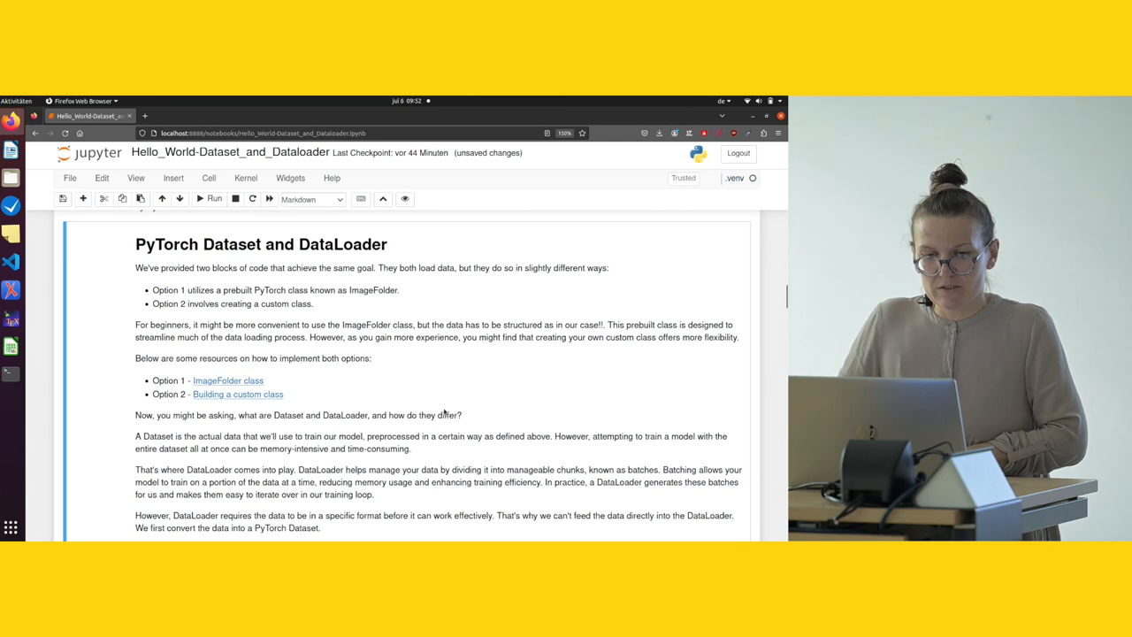
scroll(down, 3)
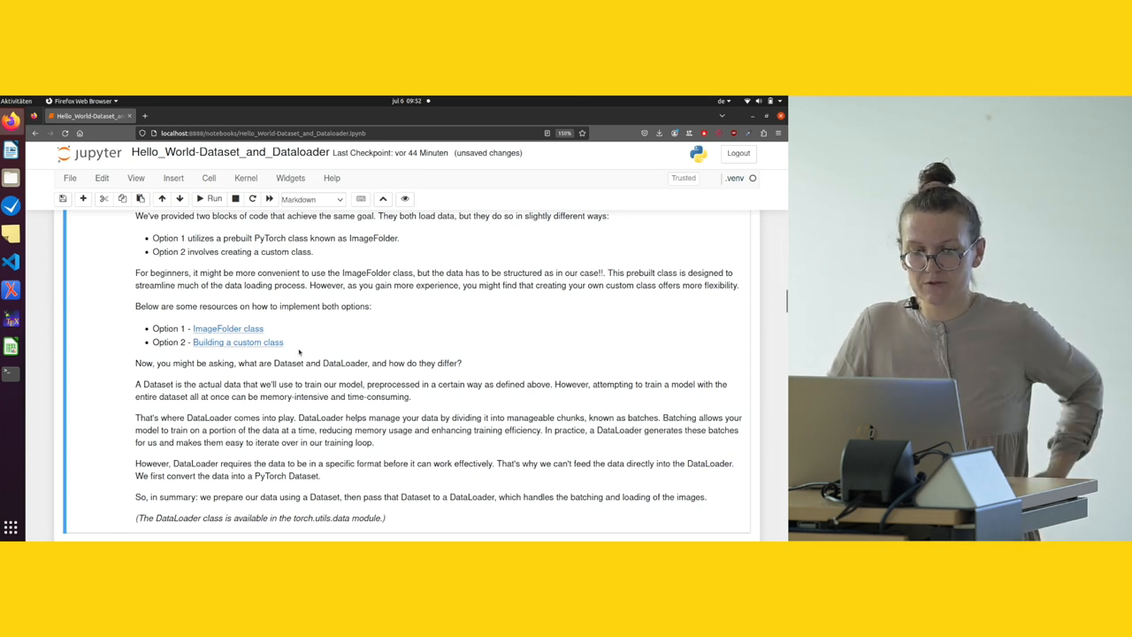
scroll(down, 3)
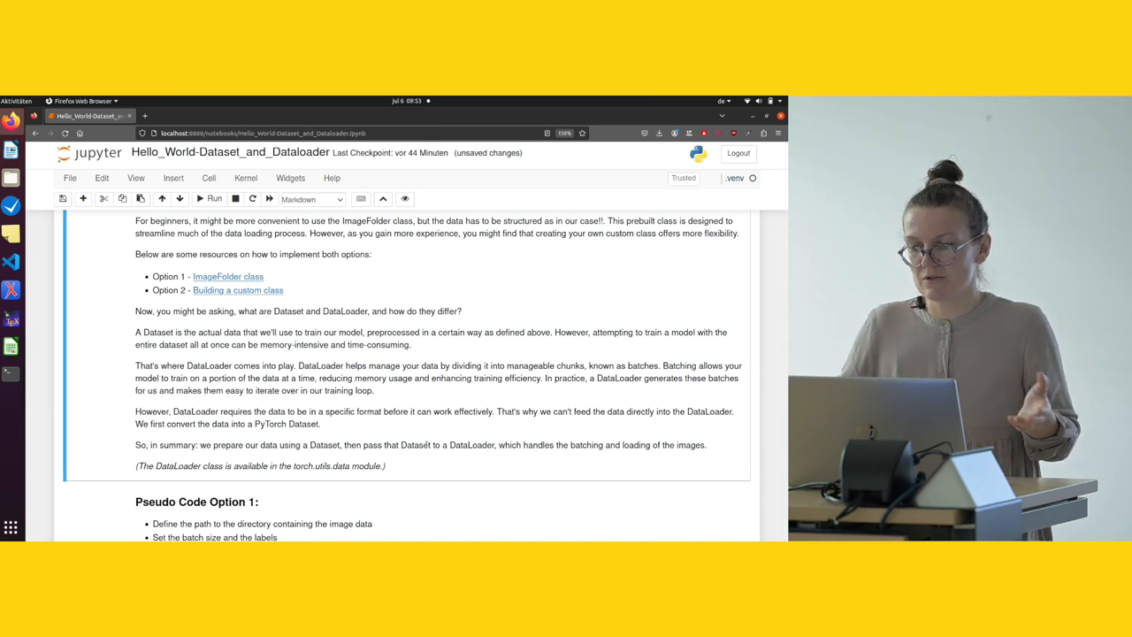
scroll(down, 3)
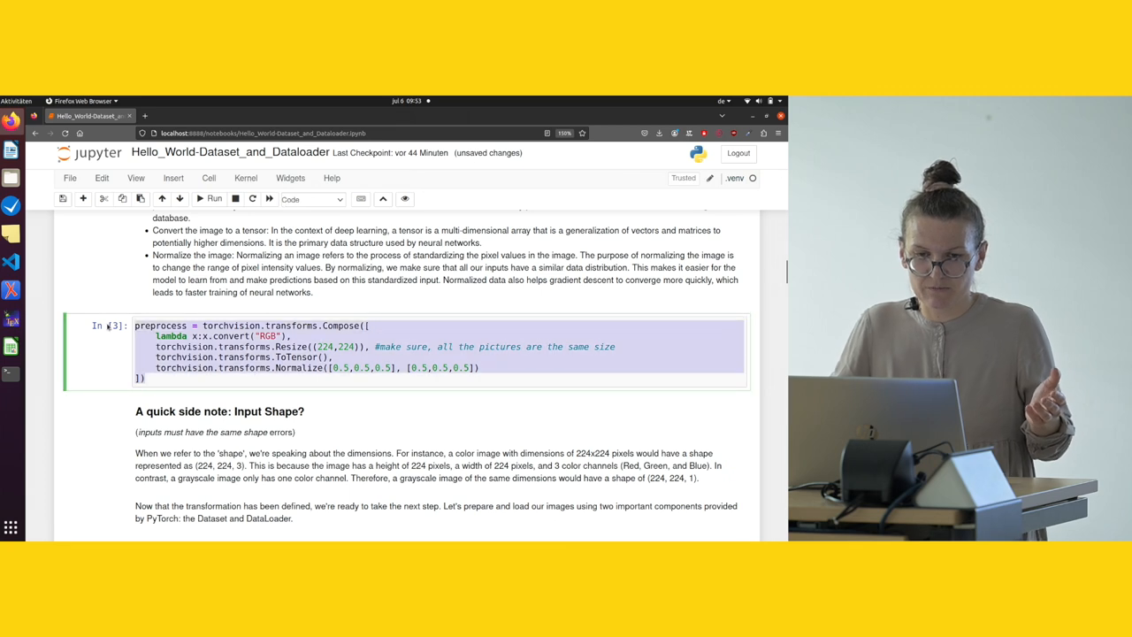
scroll(down, 3)
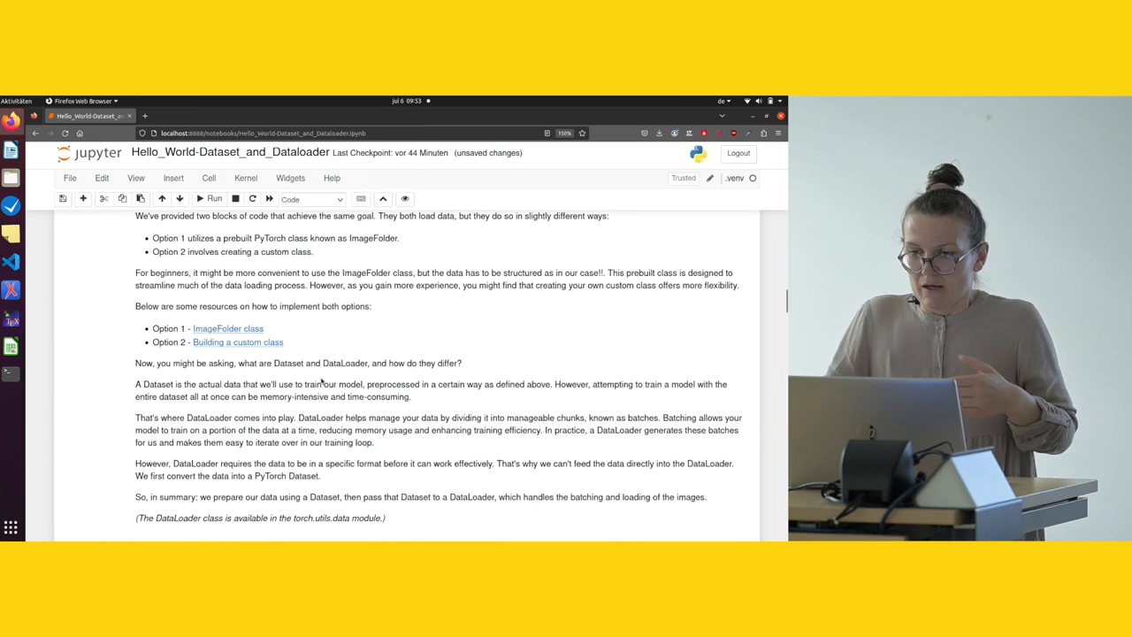
scroll(down, 3)
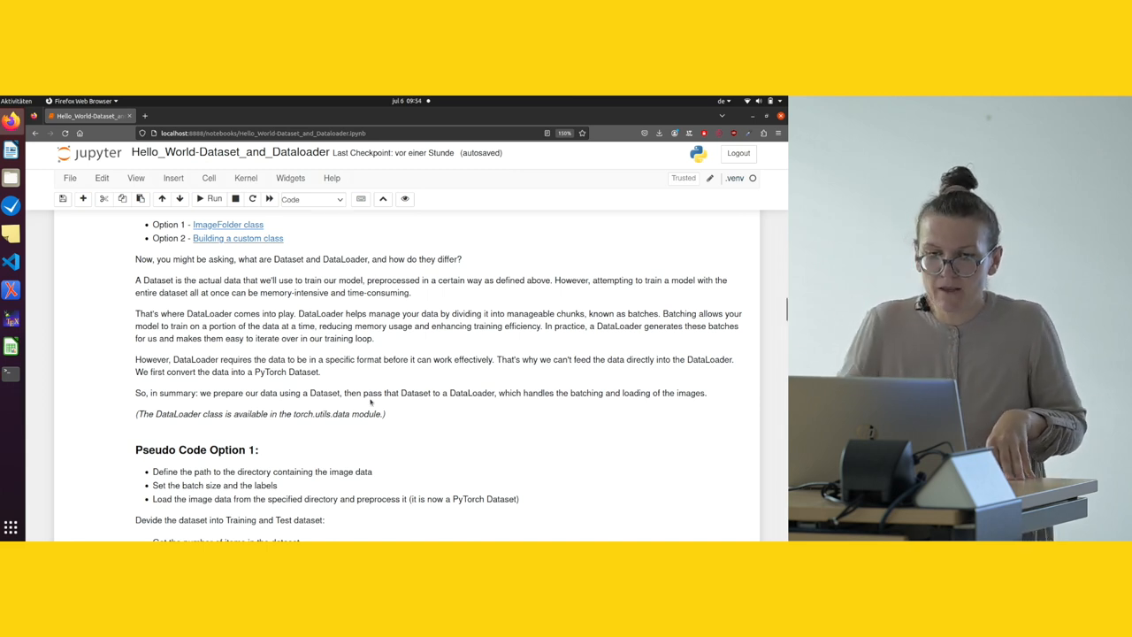
Scroll to Pseudo Code Option 1 and open the data folder containing century_ds
scroll(down, 3)
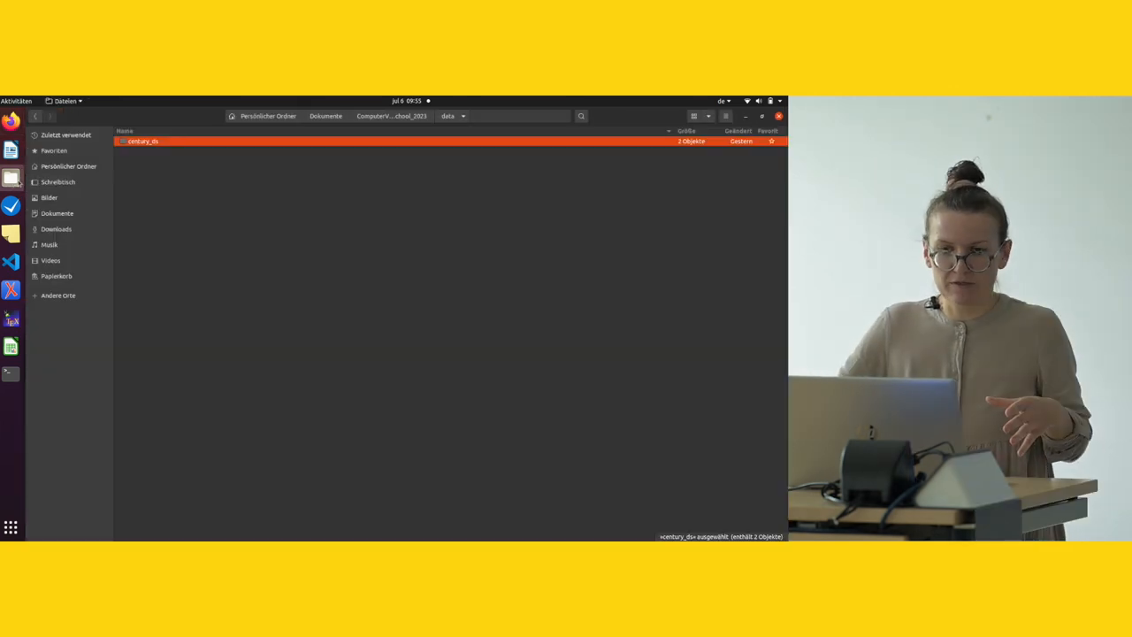
Open the century_ds folder, then return to the Option 1 DataLoader cell
double_click(143, 140)
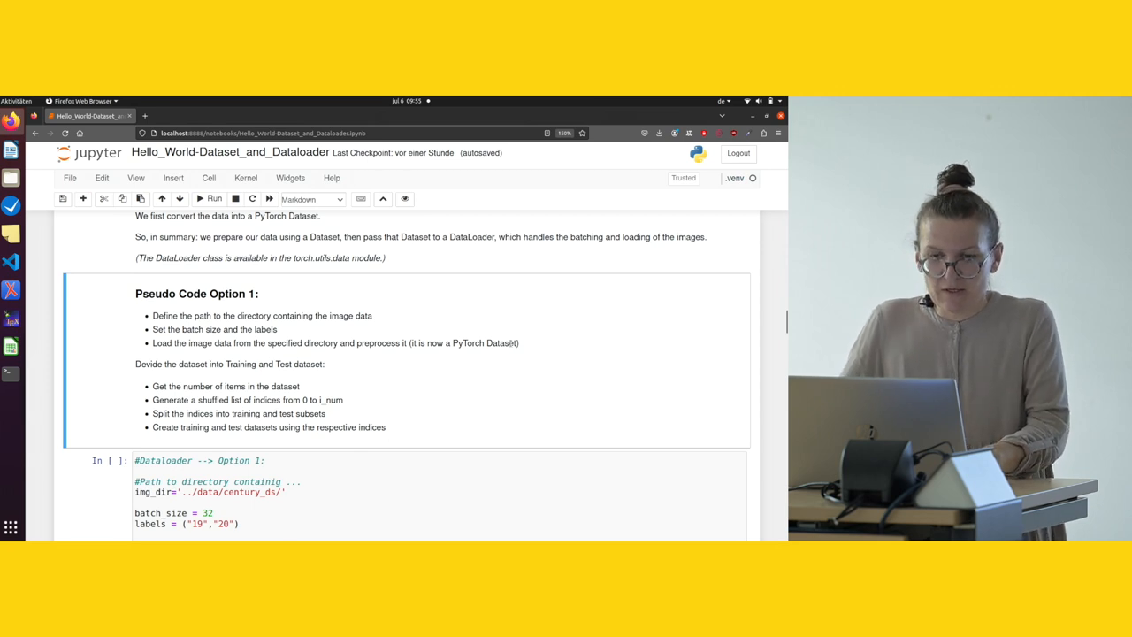
Scroll to the Option 1 code and view century_ds with class folders 19 and 20
scroll(down, 3)
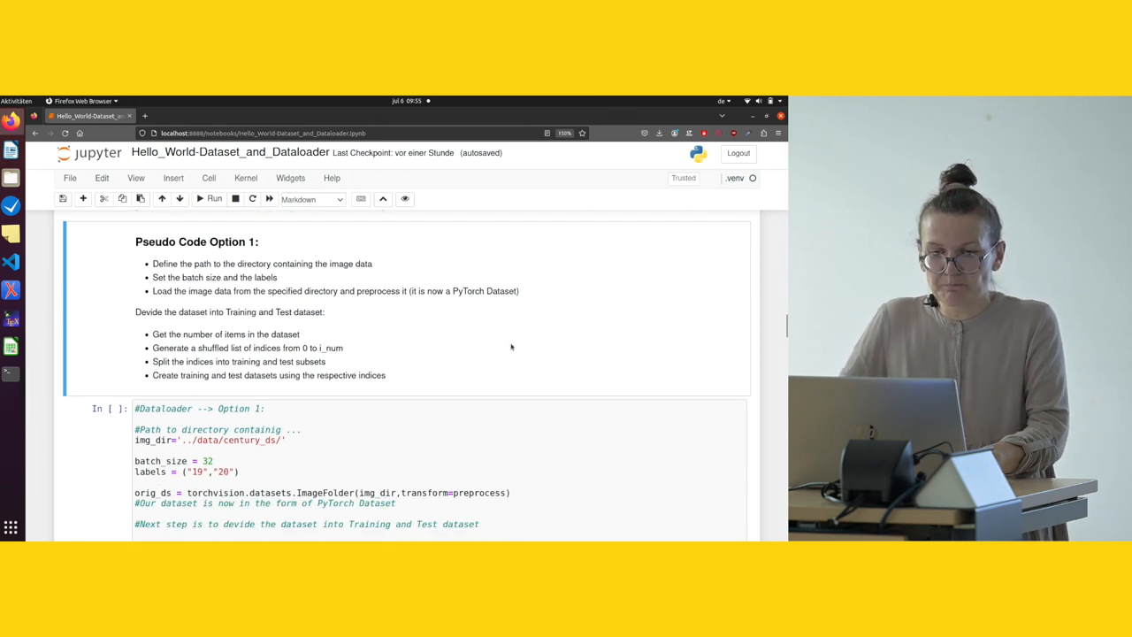
scroll(down, 3)
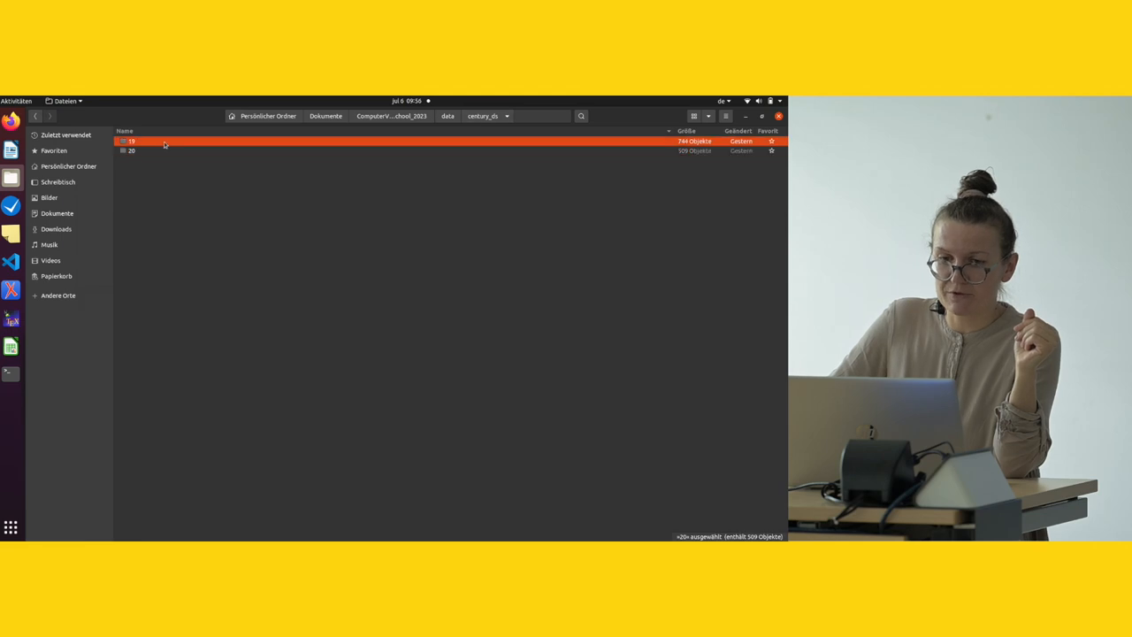
Open image folder 19, then return to the Option 1 dataset code
double_click(131, 141)
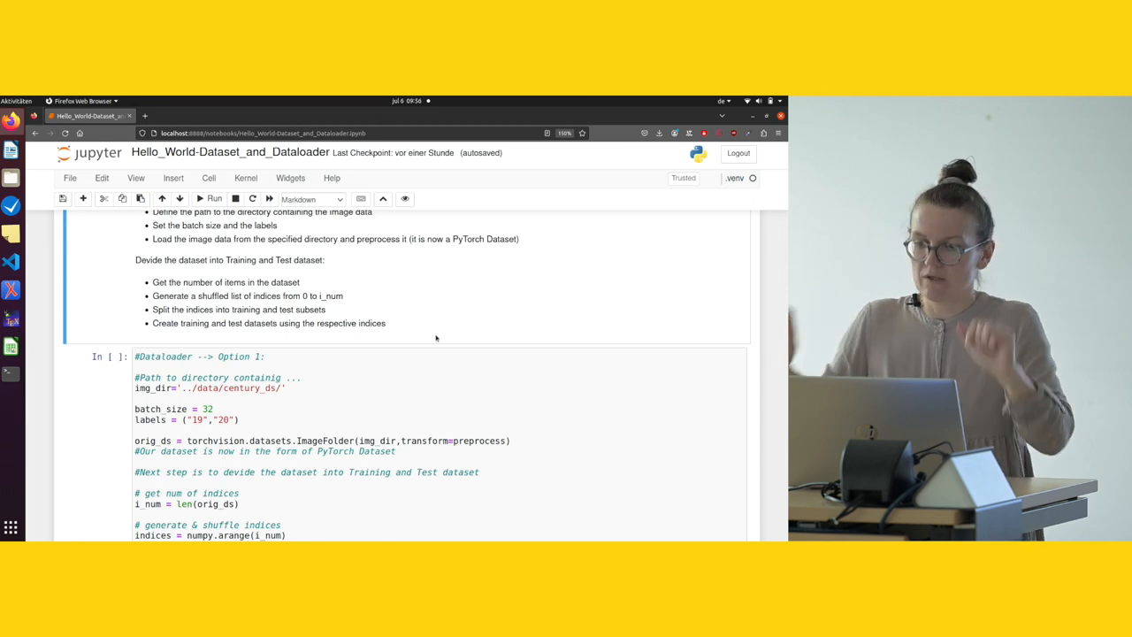
scroll(down, 3)
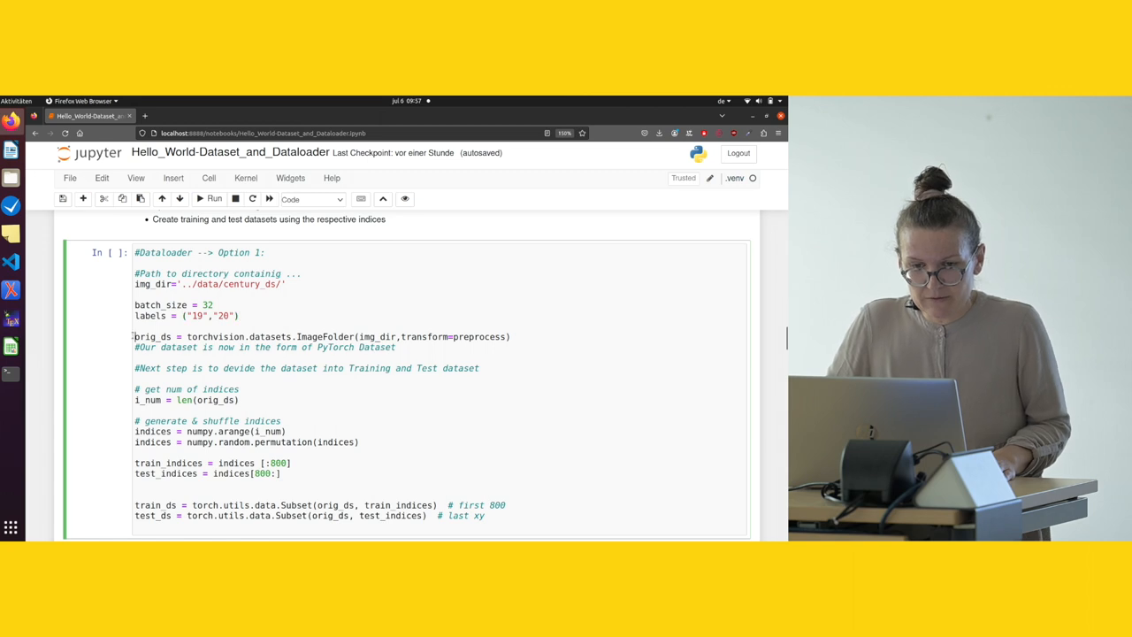
Highlight orig_ds, transform and preprocess in the ImageFolder line to trace the preprocess definition
double_click(152, 336)
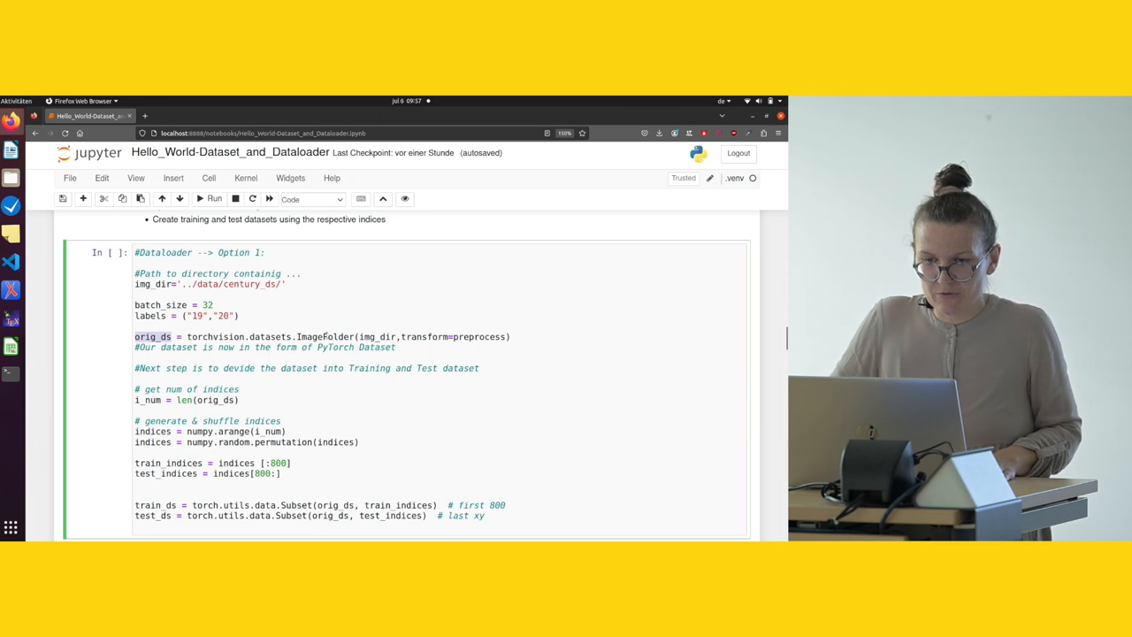
double_click(323, 337)
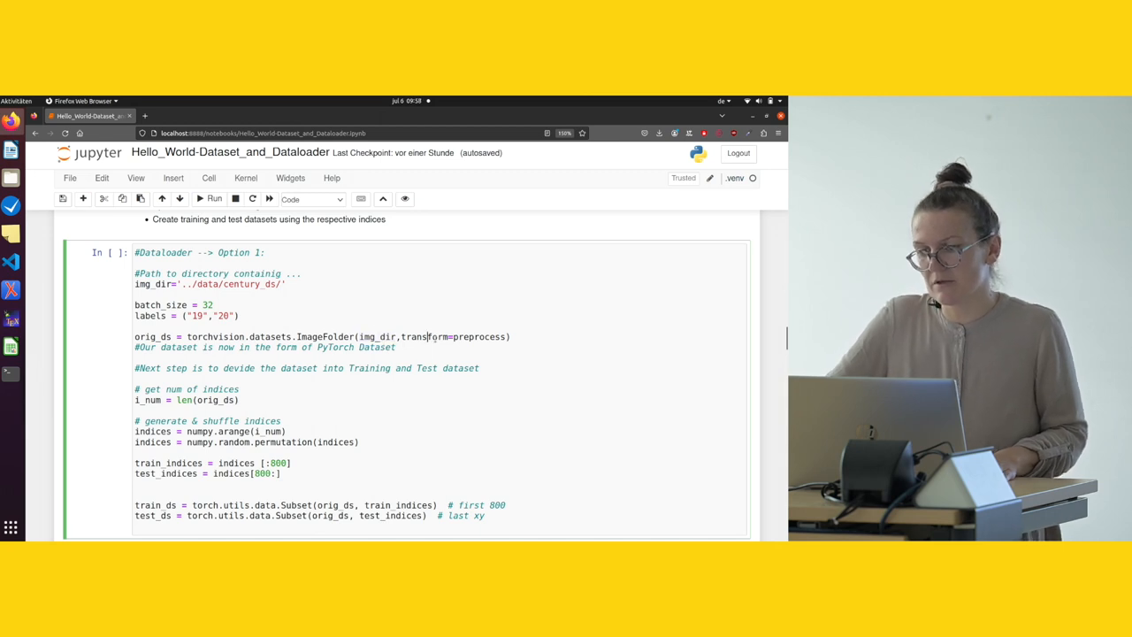
double_click(424, 336)
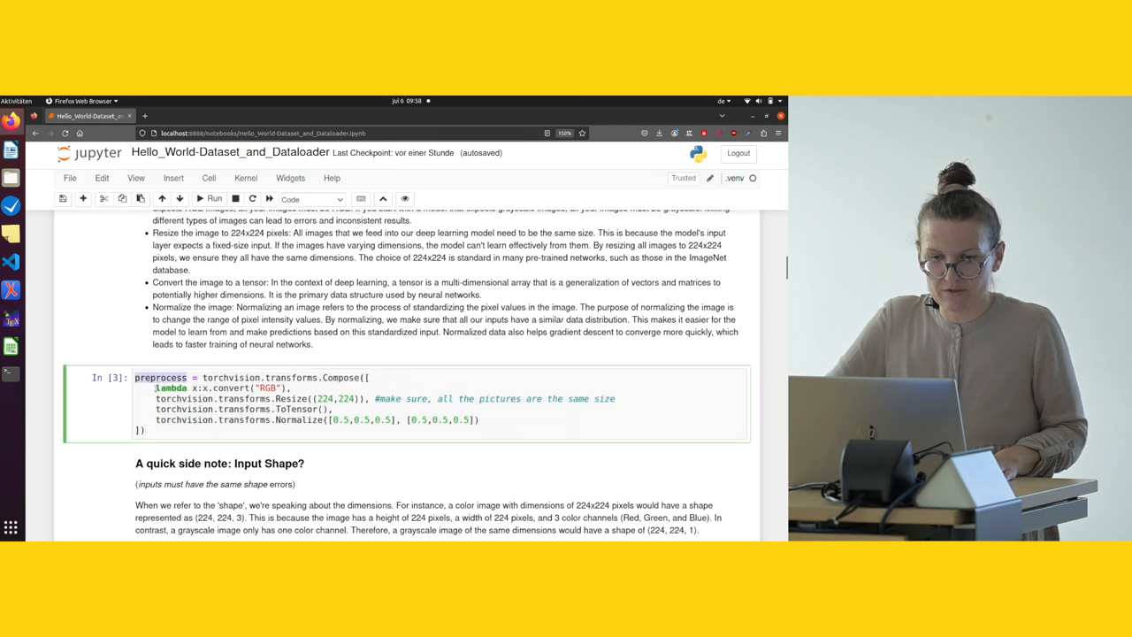
scroll(down, 3)
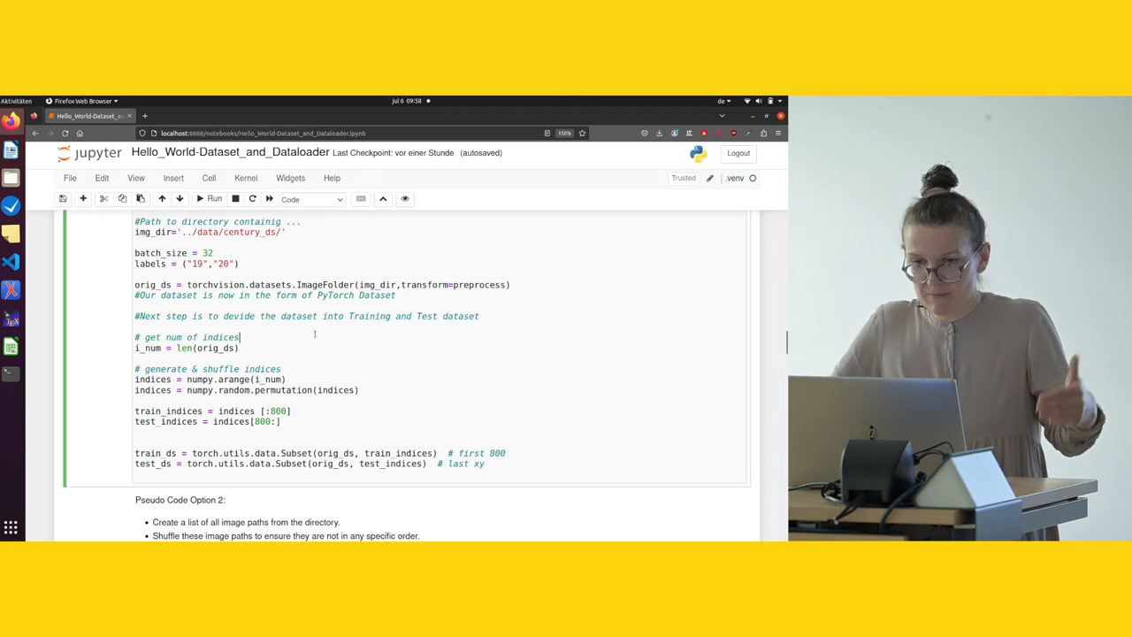
mouse_move(292, 352)
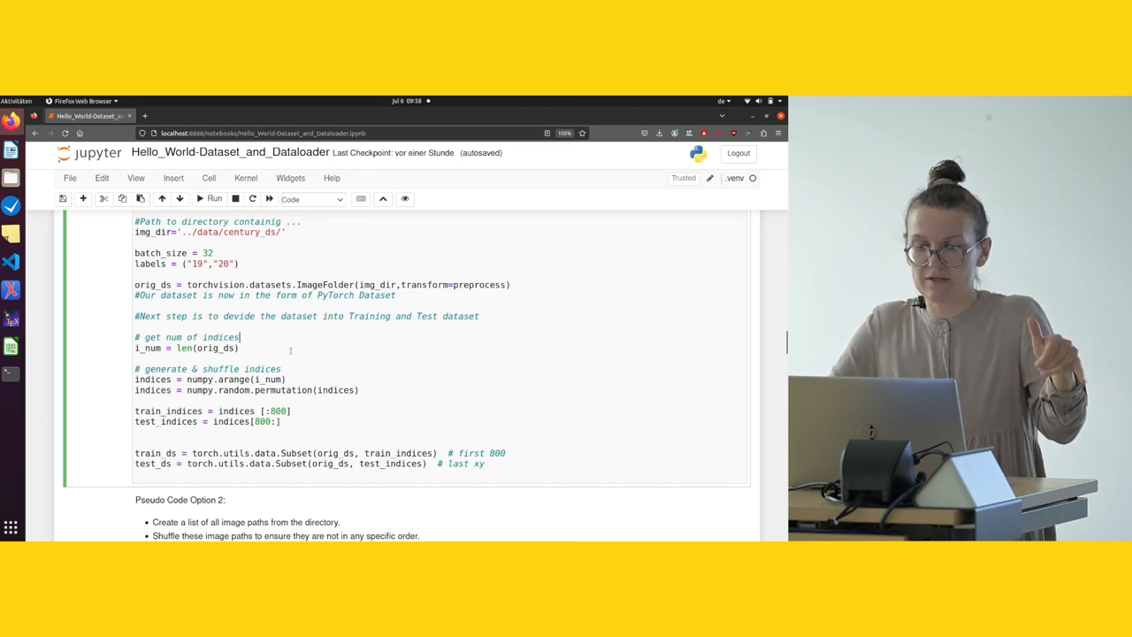
scroll(down, 3)
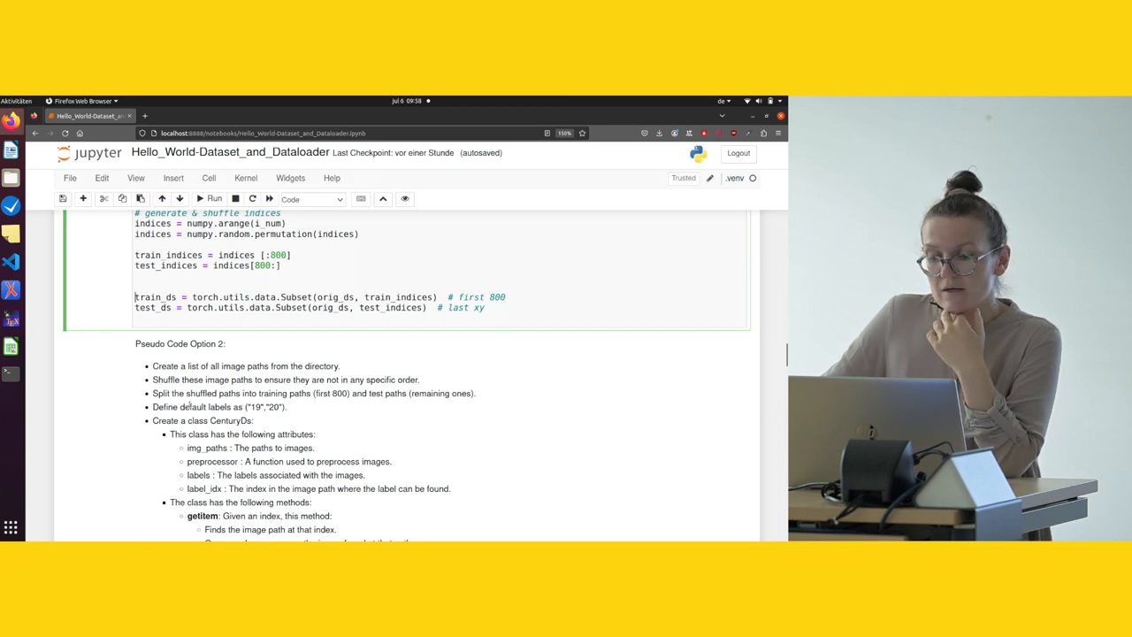
mouse_move(246, 378)
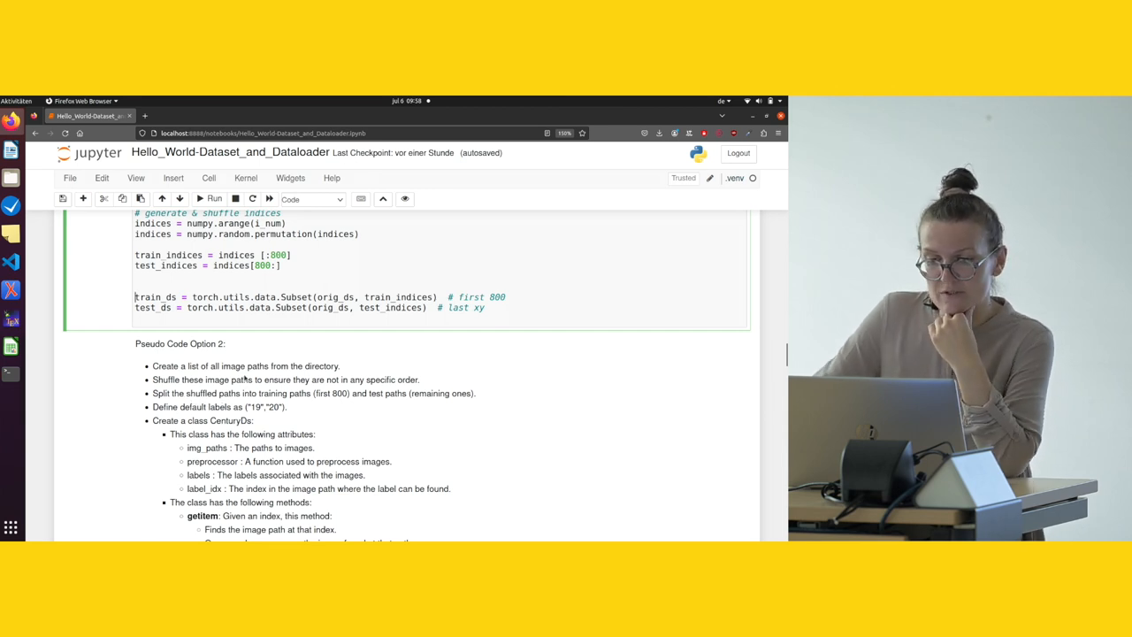
double_click(296, 296)
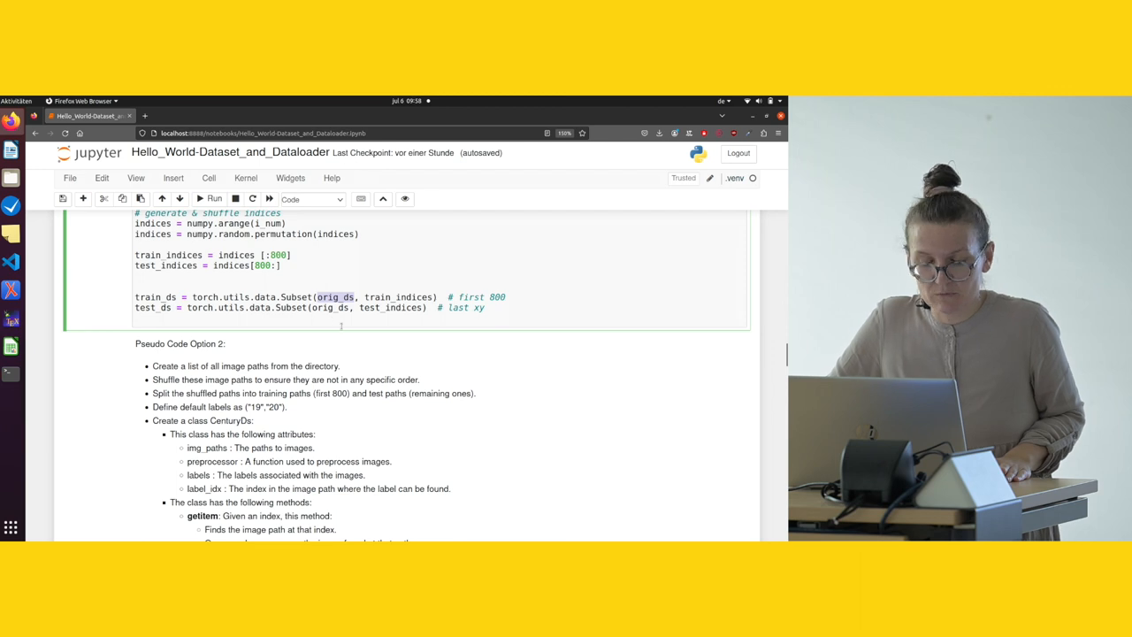
scroll(down, 3)
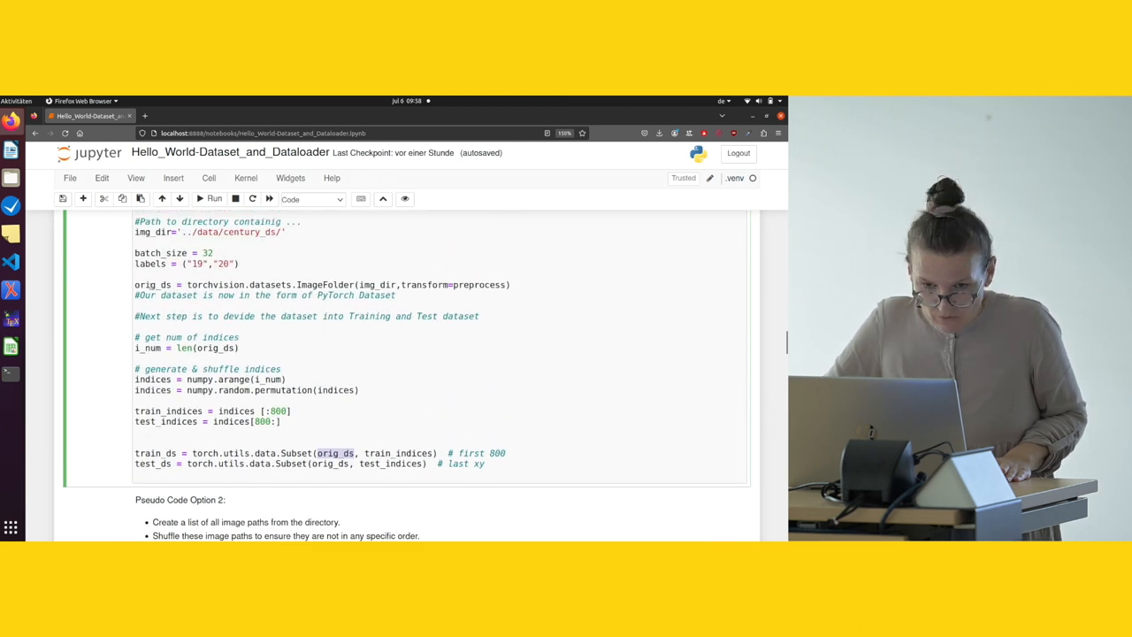
scroll(down, 3)
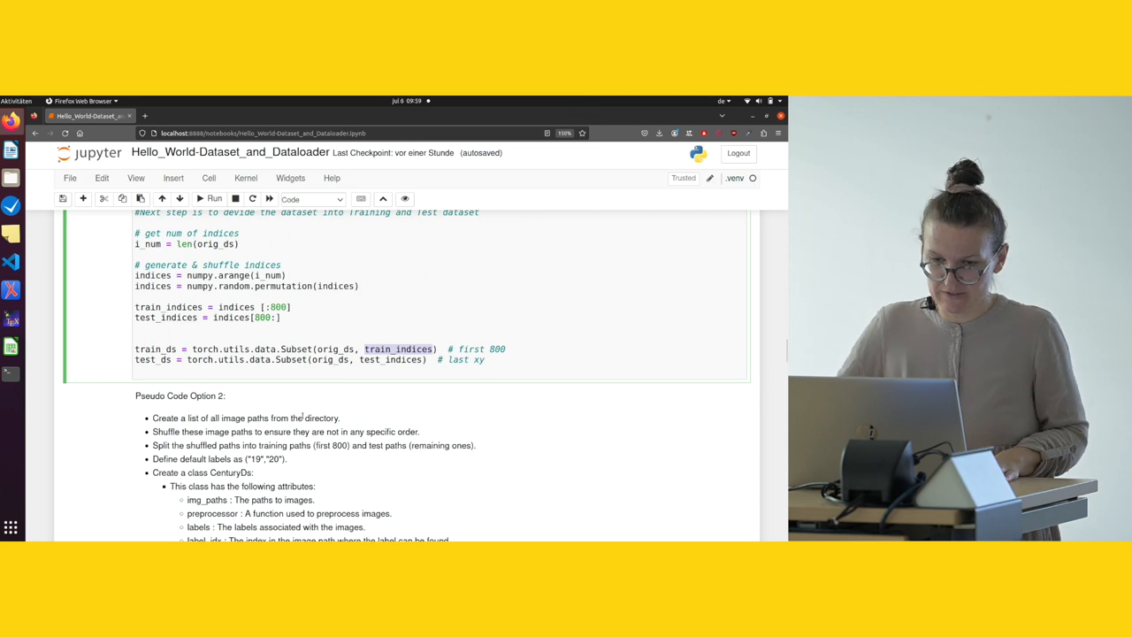
scroll(down, 3)
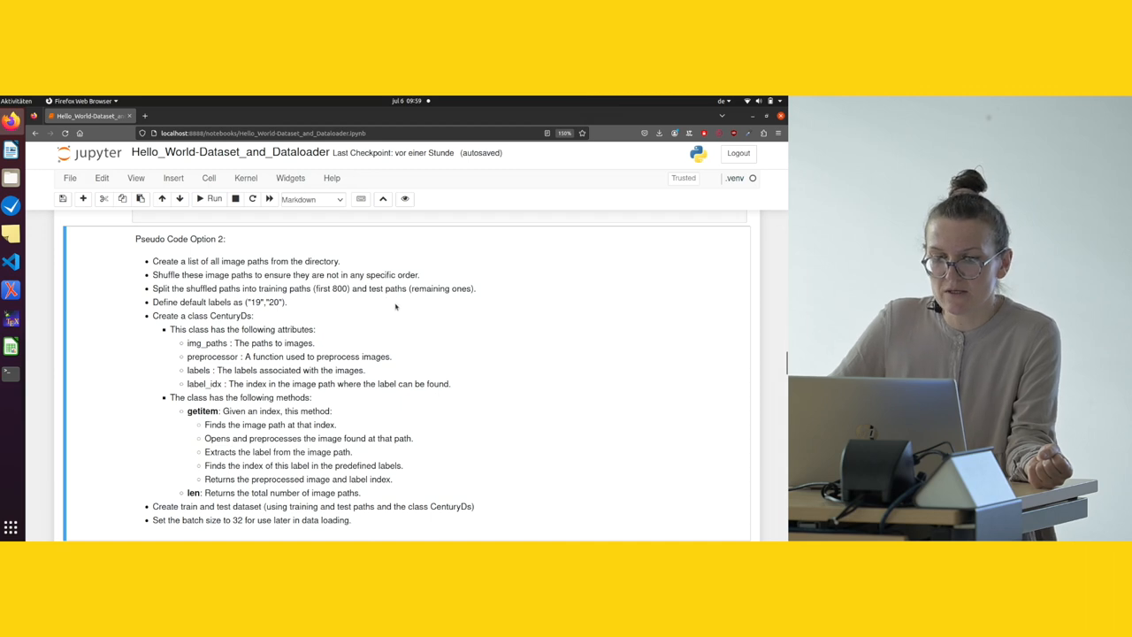
scroll(down, 3)
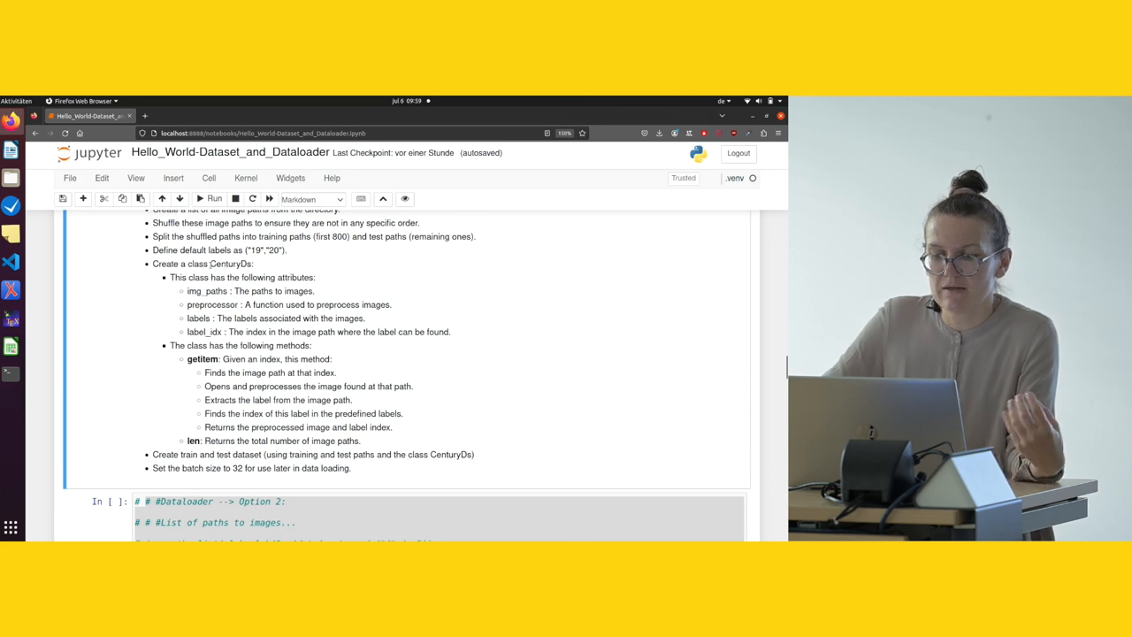
scroll(down, 3)
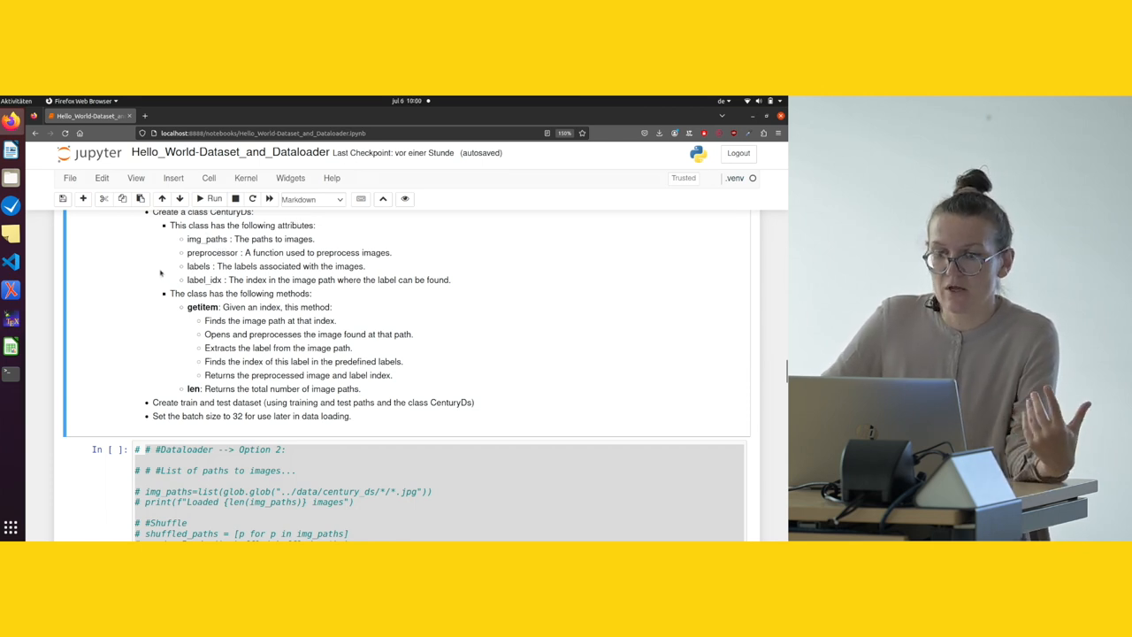
mouse_move(131, 272)
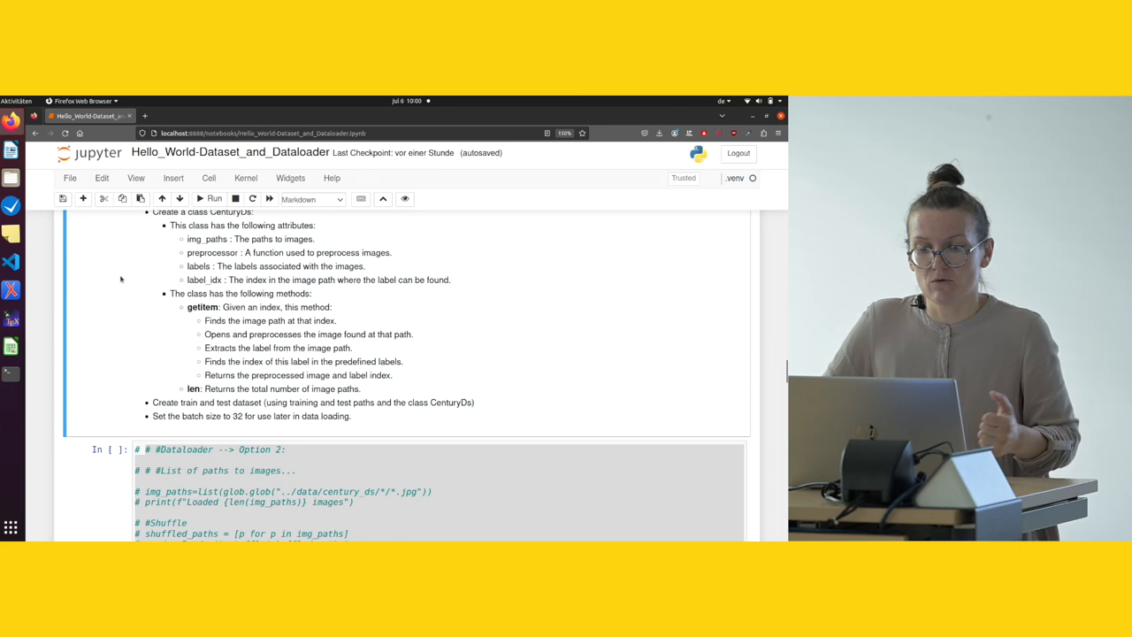
scroll(down, 3)
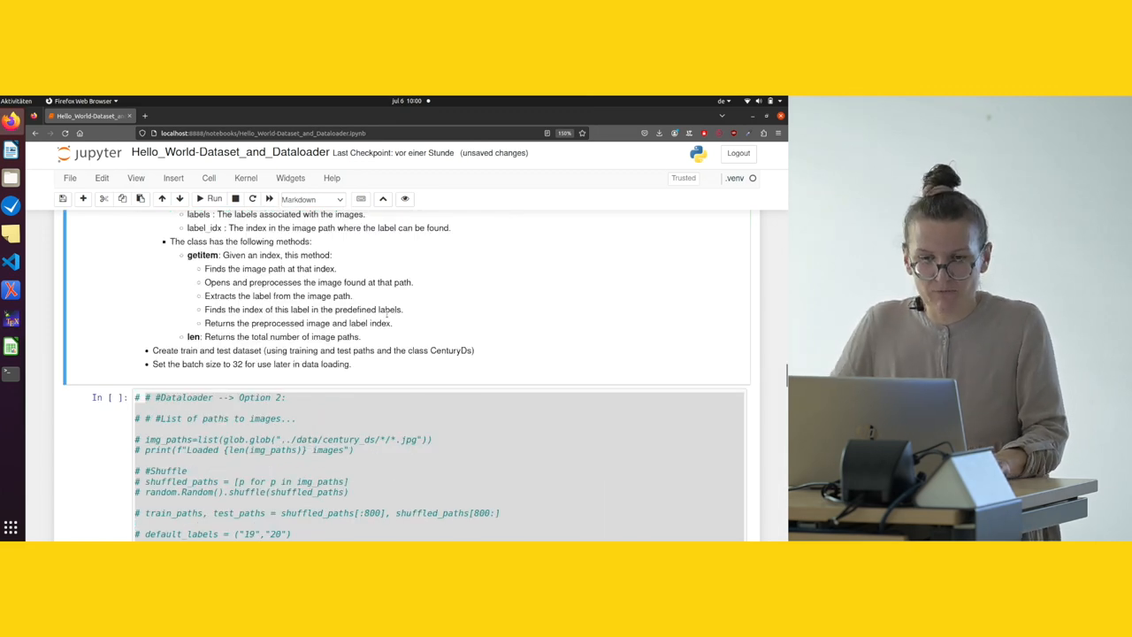
mouse_move(421, 301)
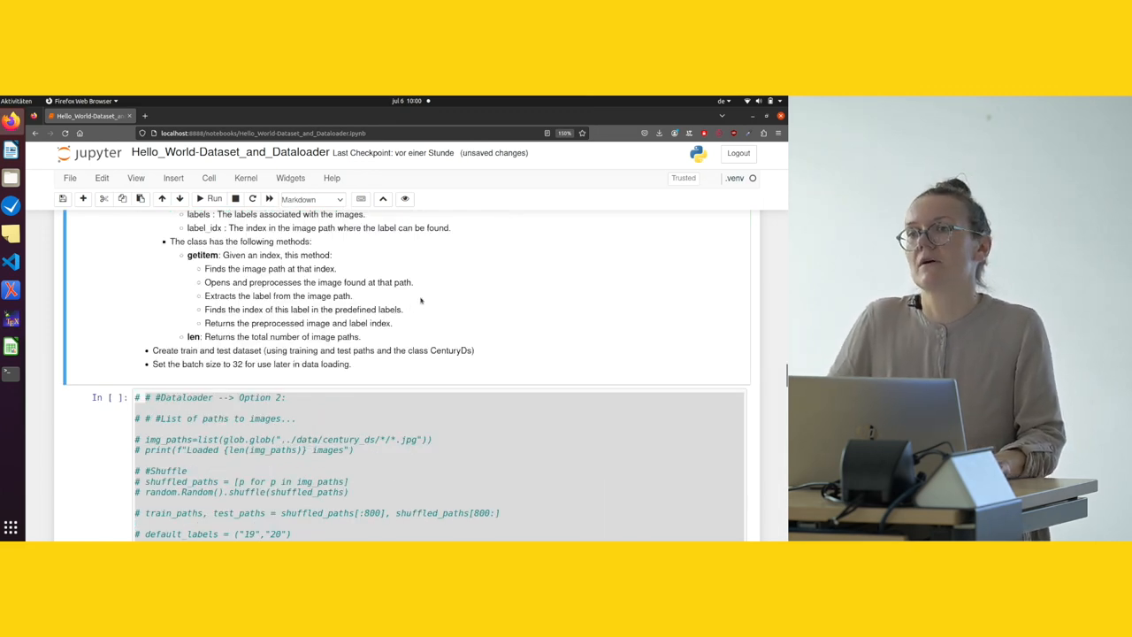
mouse_move(406, 309)
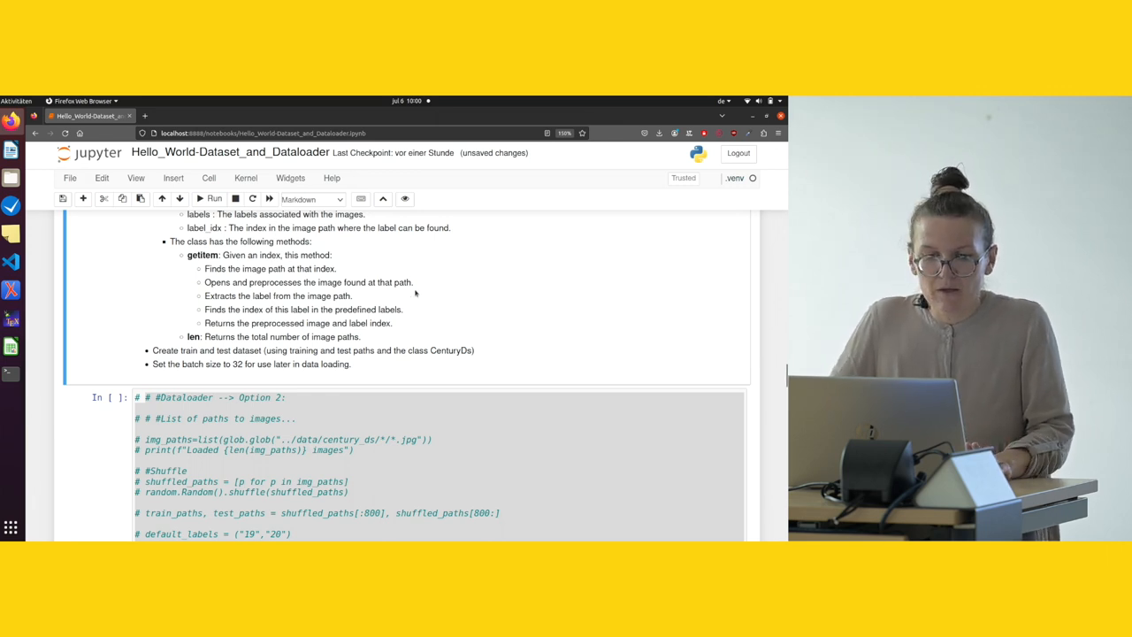
scroll(down, 3)
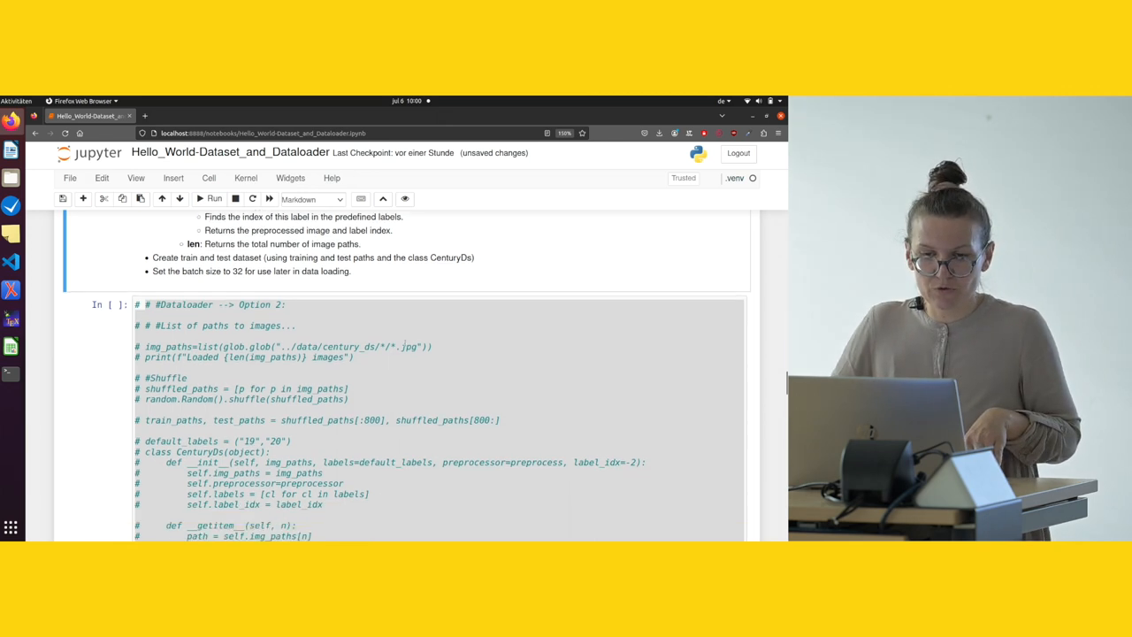
Scroll to the Option 2 cell and uncomment its CenturyDs dataset code
scroll(down, 3)
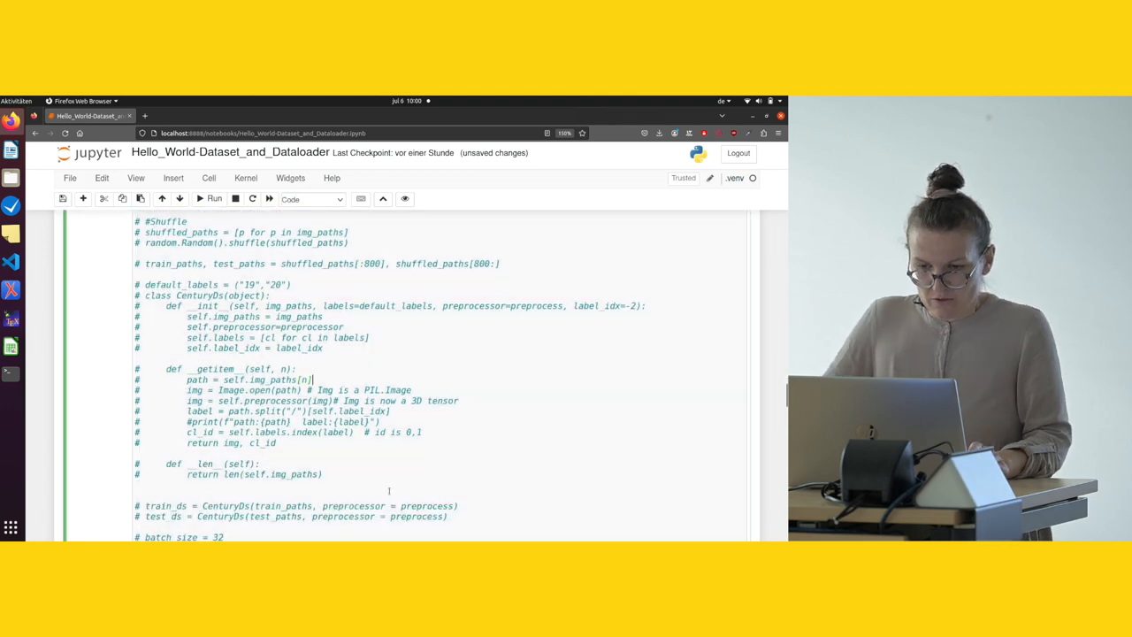
scroll(down, 3)
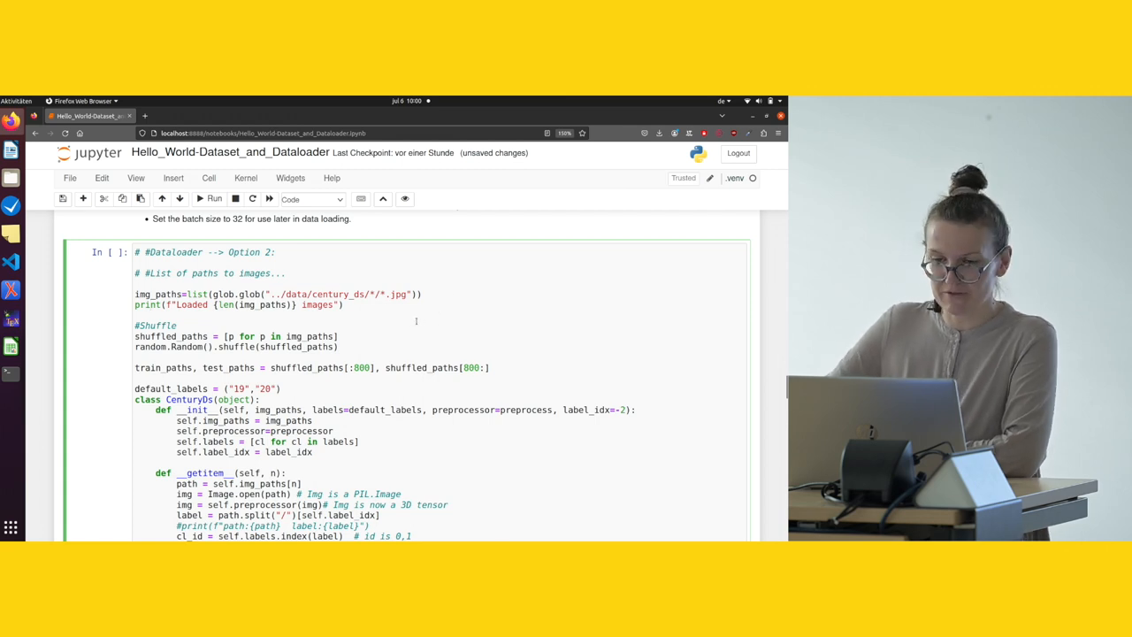
scroll(down, 3)
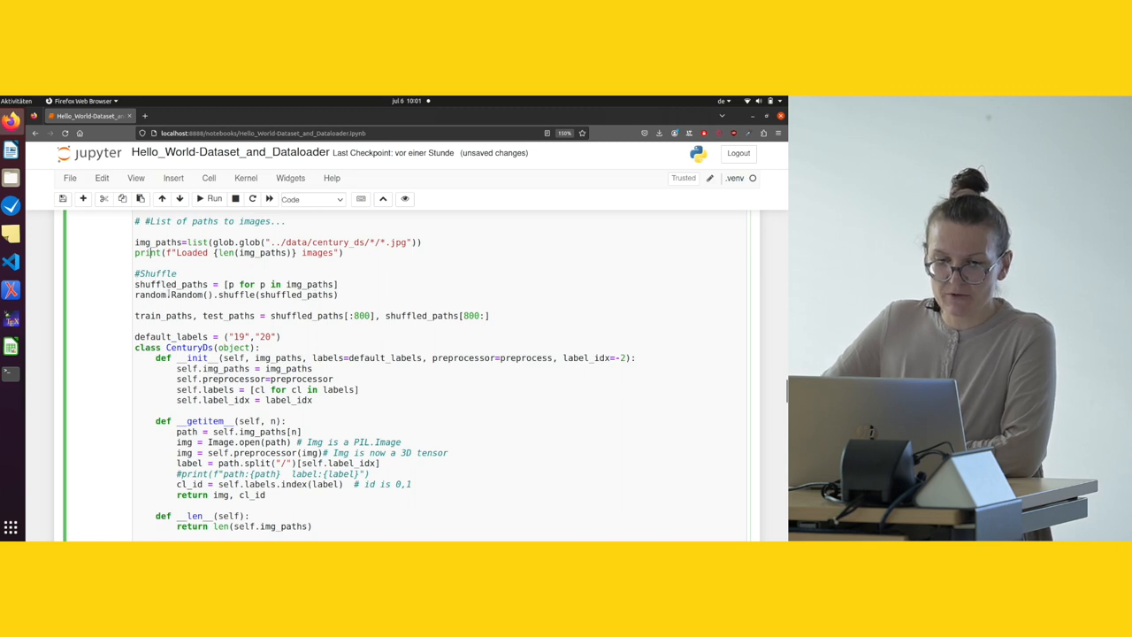
double_click(187, 294)
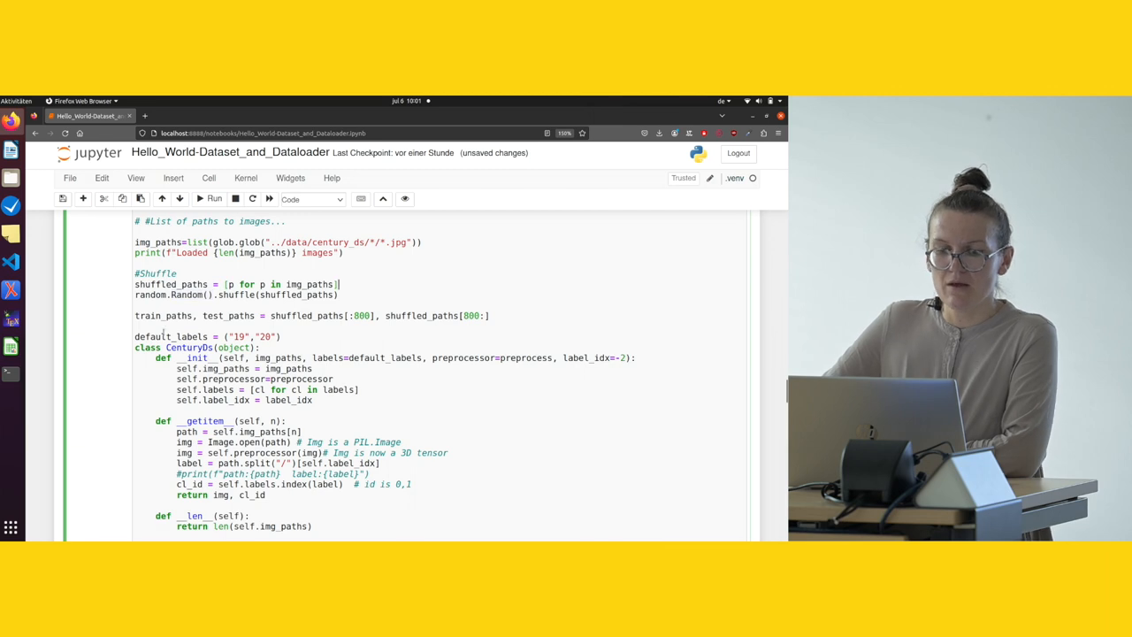
scroll(down, 3)
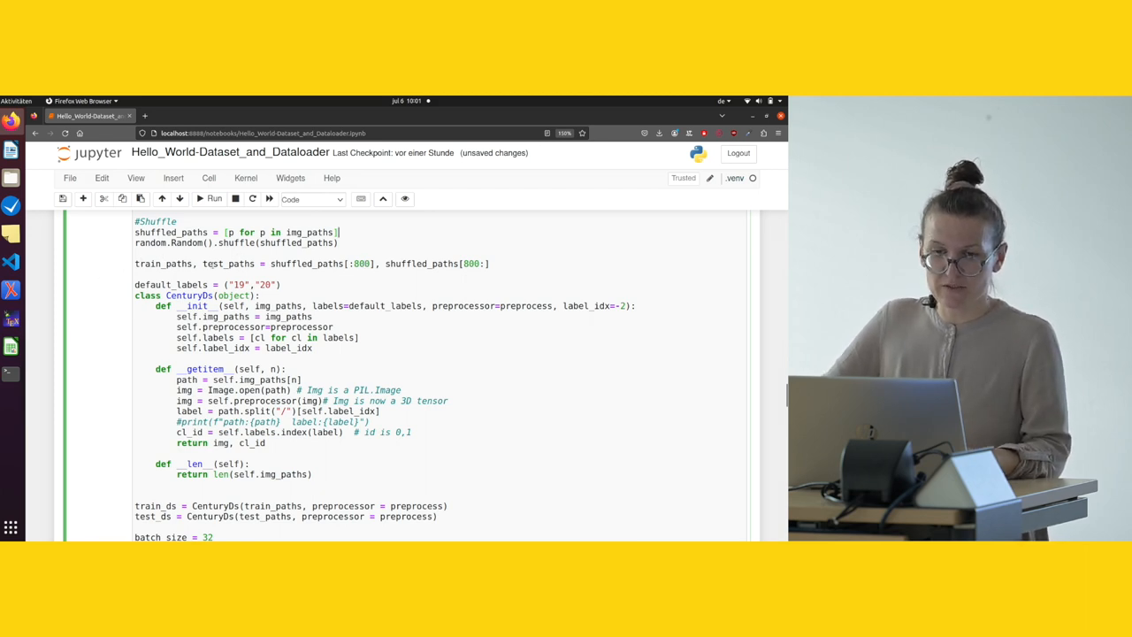
scroll(down, 3)
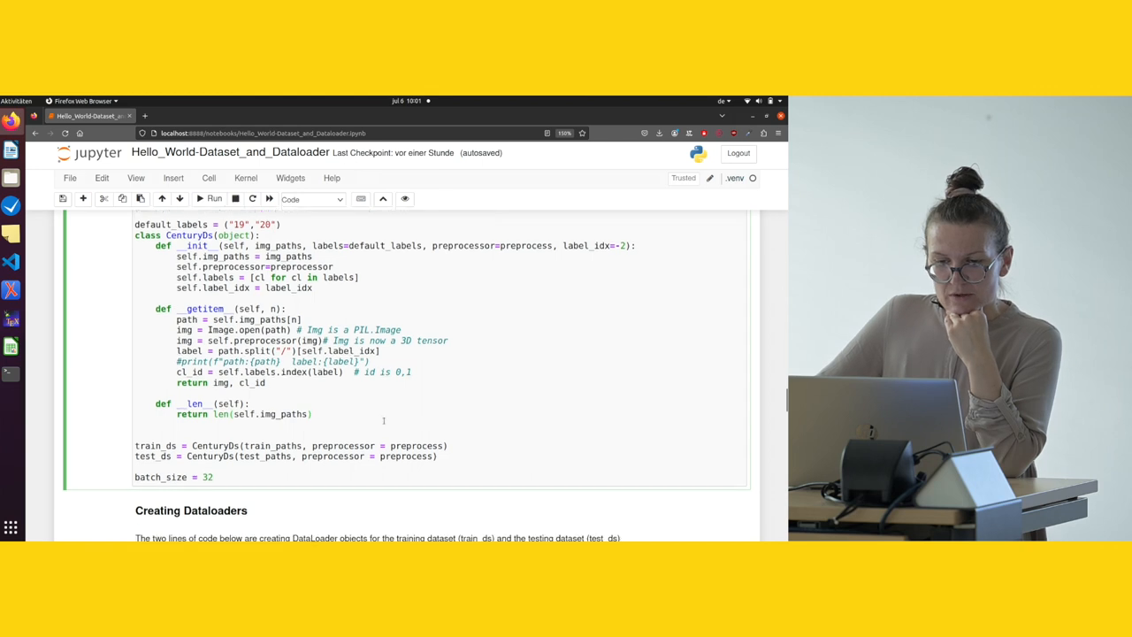
scroll(down, 3)
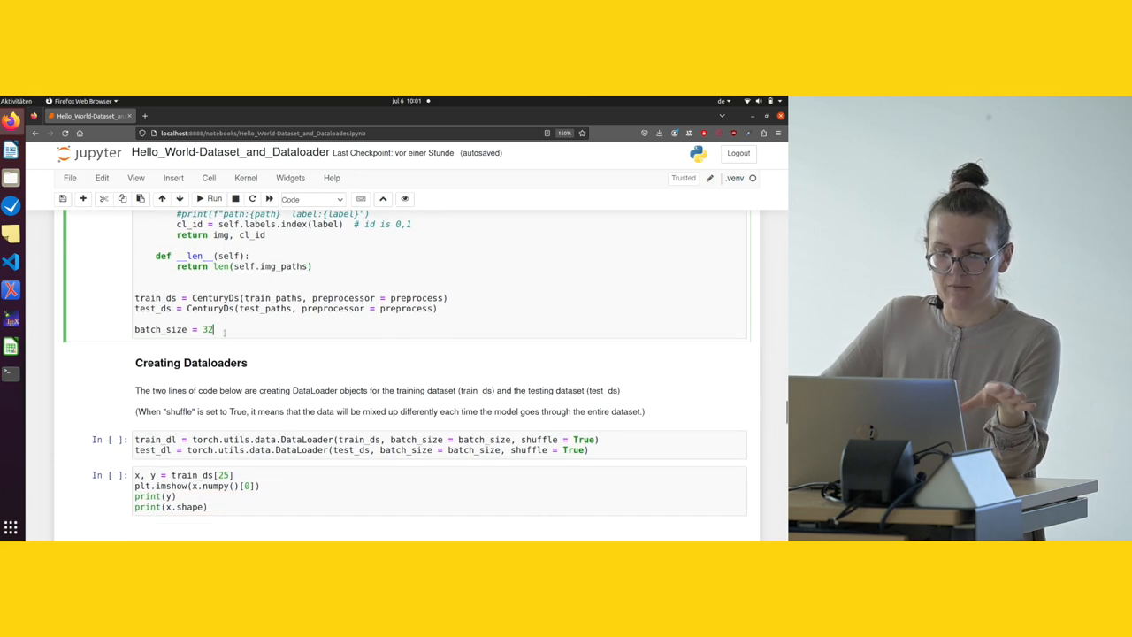
Run the Option 2 CenturyDs cell, printing 'Loaded 1253 images'
scroll(down, 3)
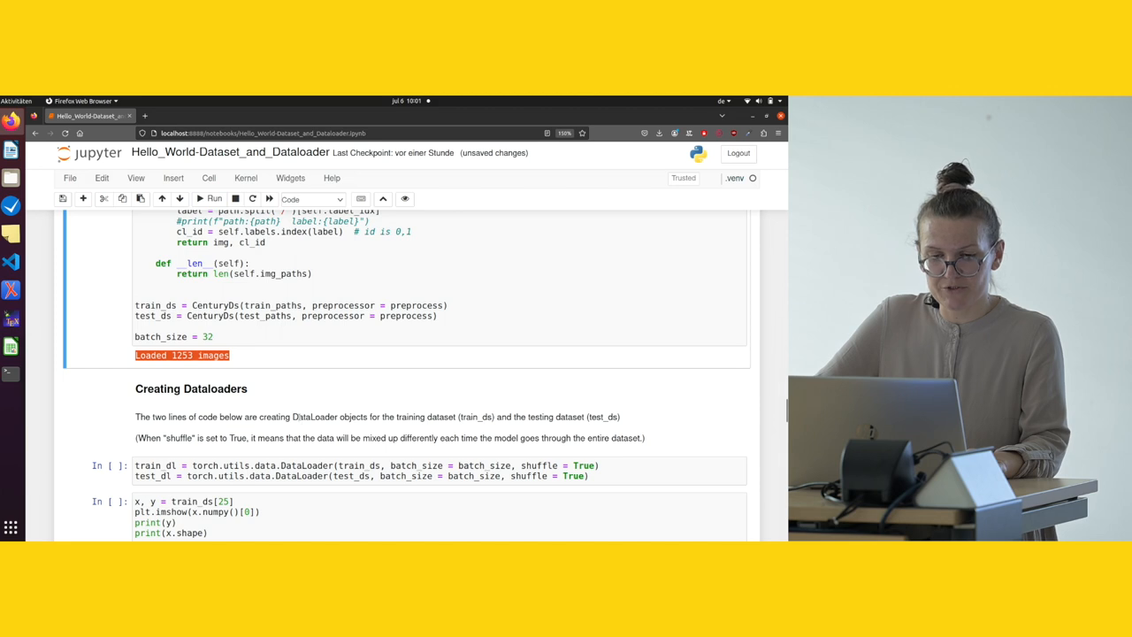
scroll(down, 3)
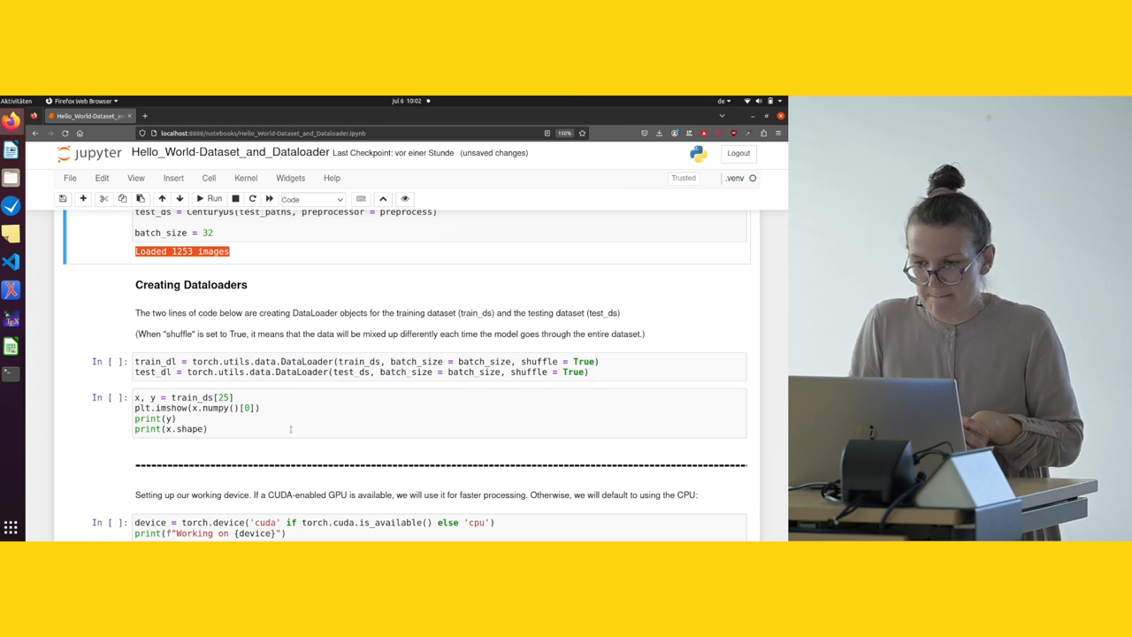
Go back to the Option 1 DataLoader cell and select its train/test Subset code
scroll(down, 3)
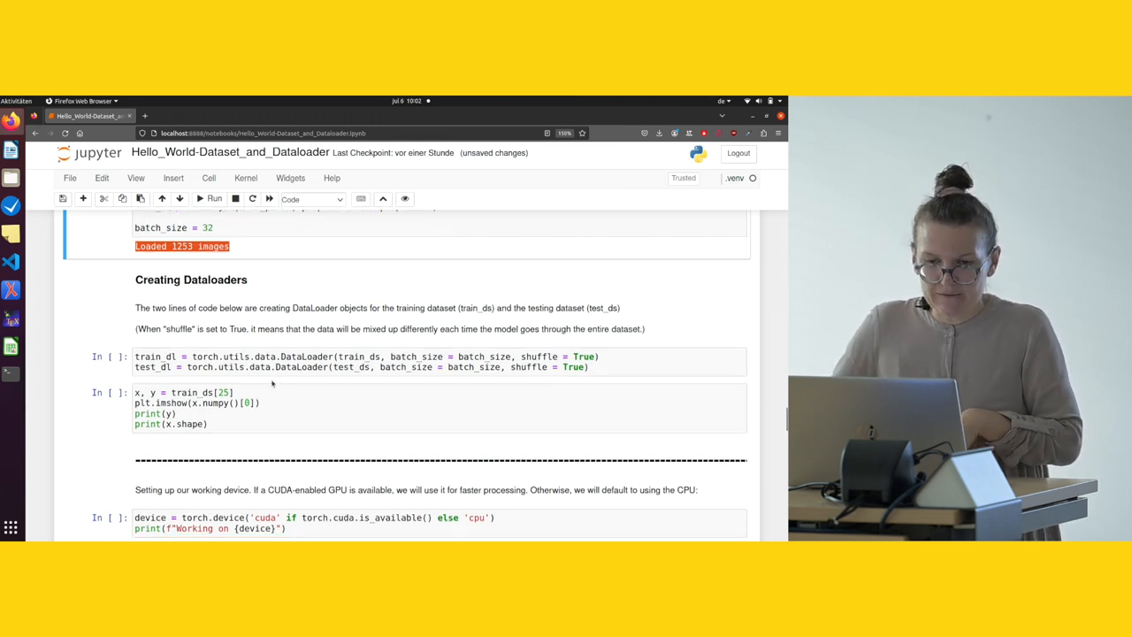
scroll(down, 3)
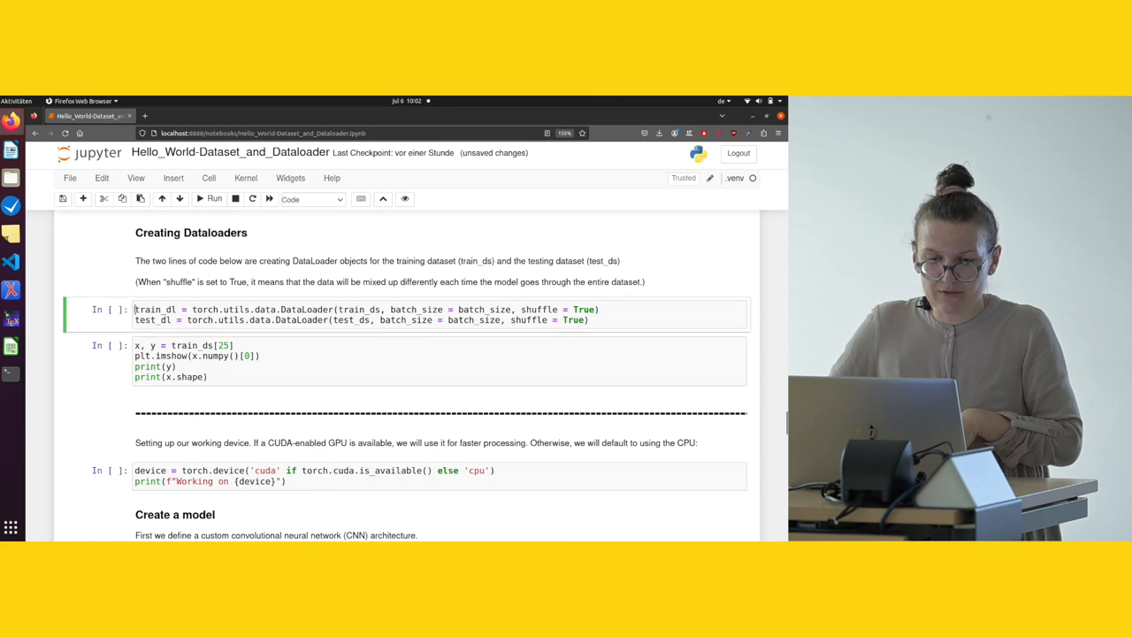
double_click(157, 309)
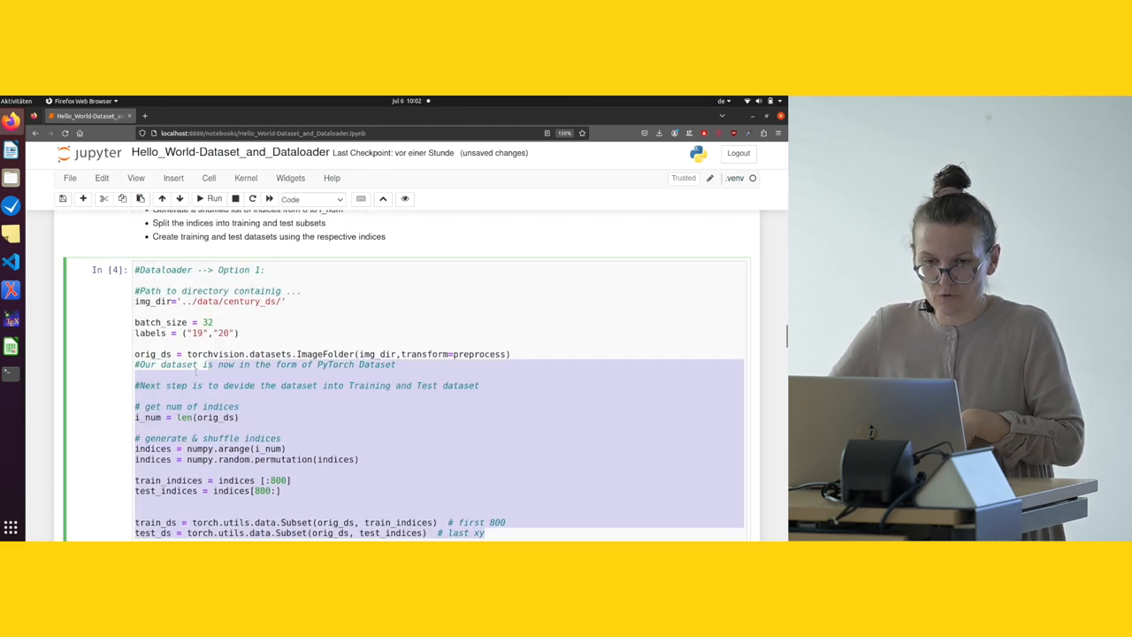
Comment out the Option 1 dataloader code and execute the shuffled train_dl/test_dl DataLoader cell
scroll(up, 3)
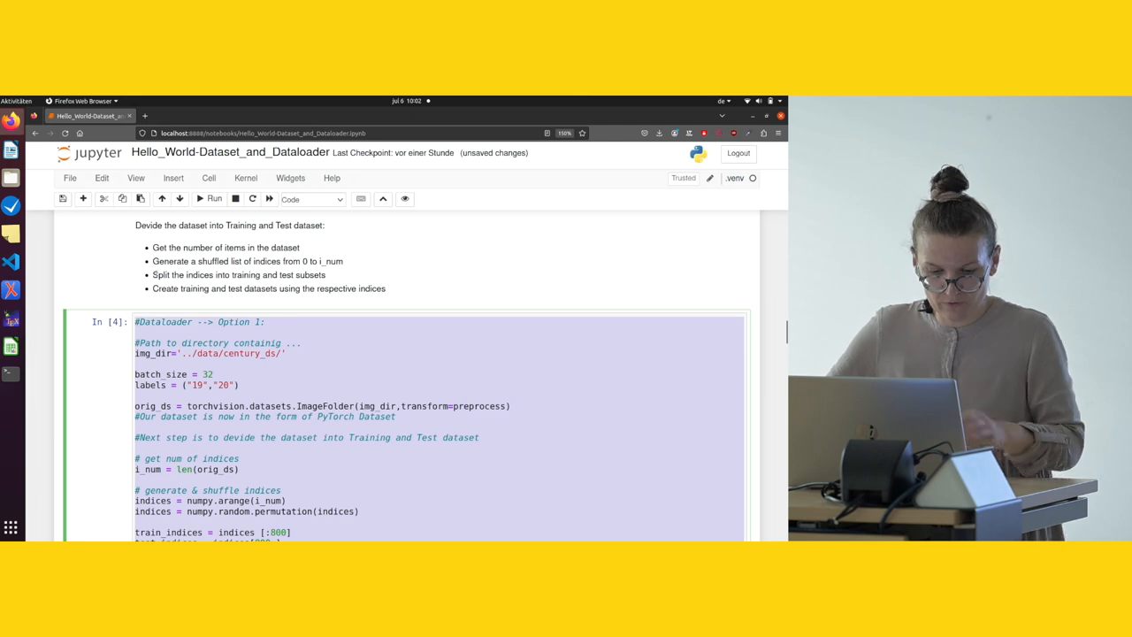
key(ctrl+/)
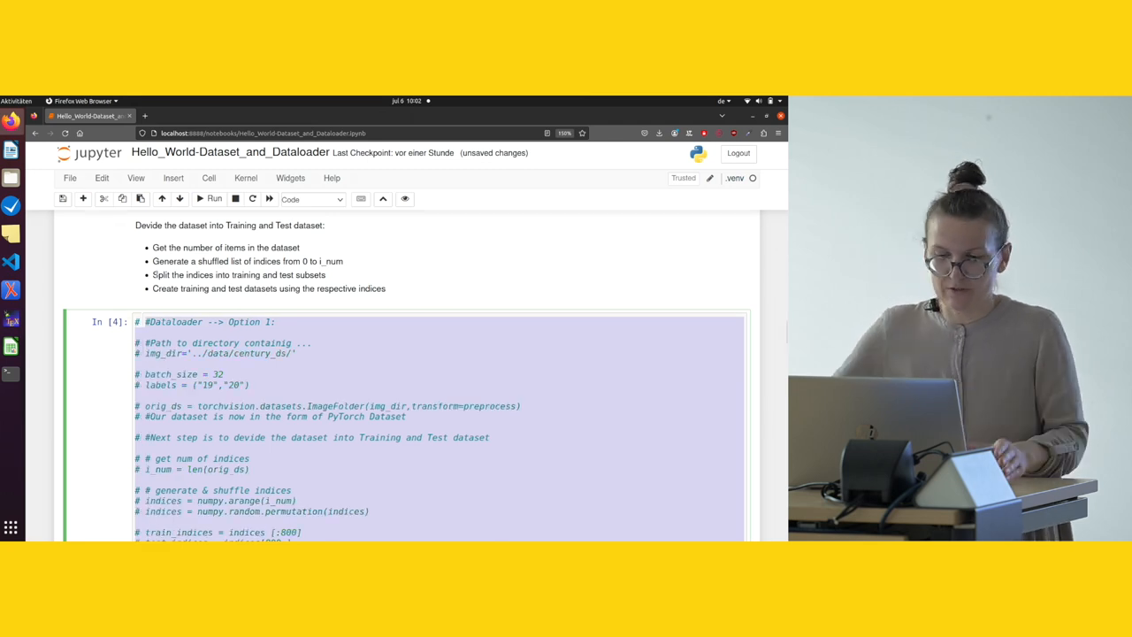
scroll(down, 3)
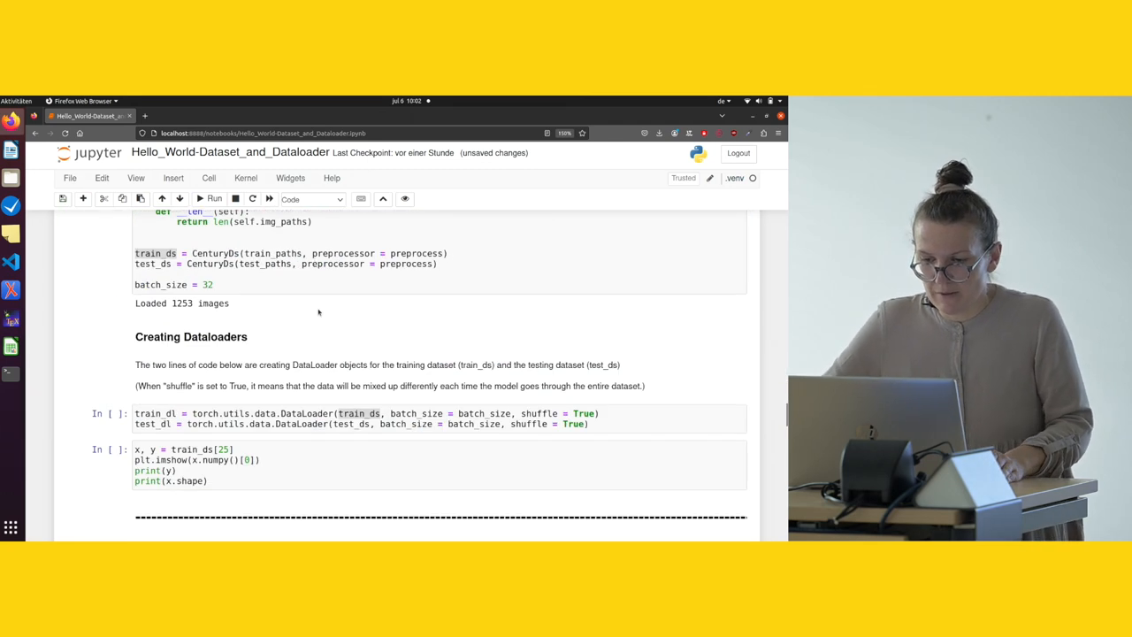
scroll(down, 3)
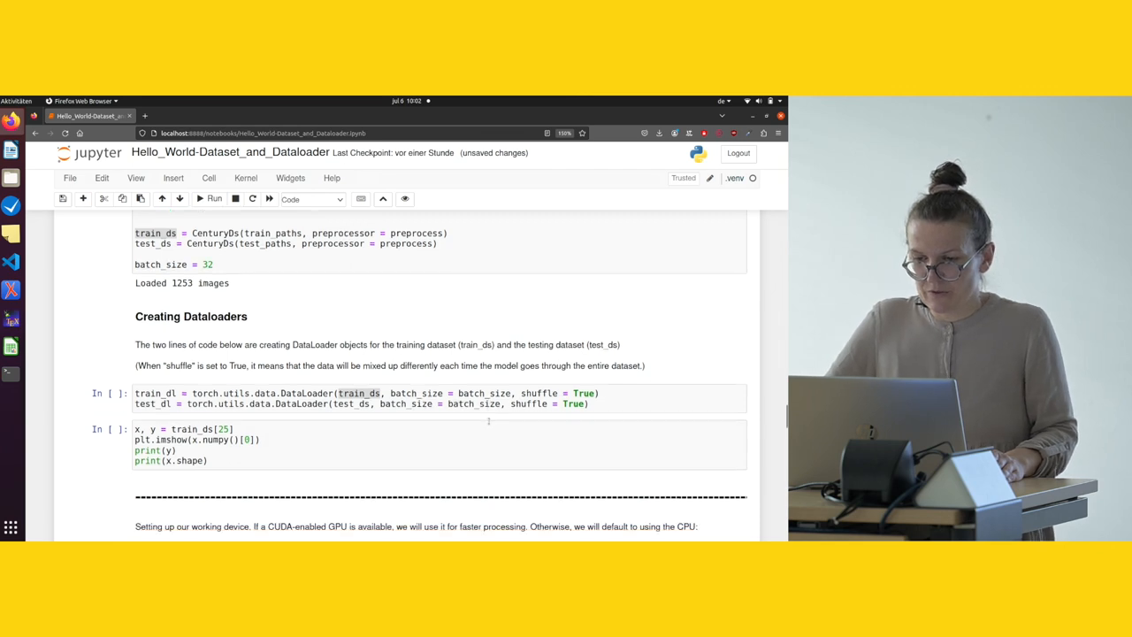
scroll(down, 3)
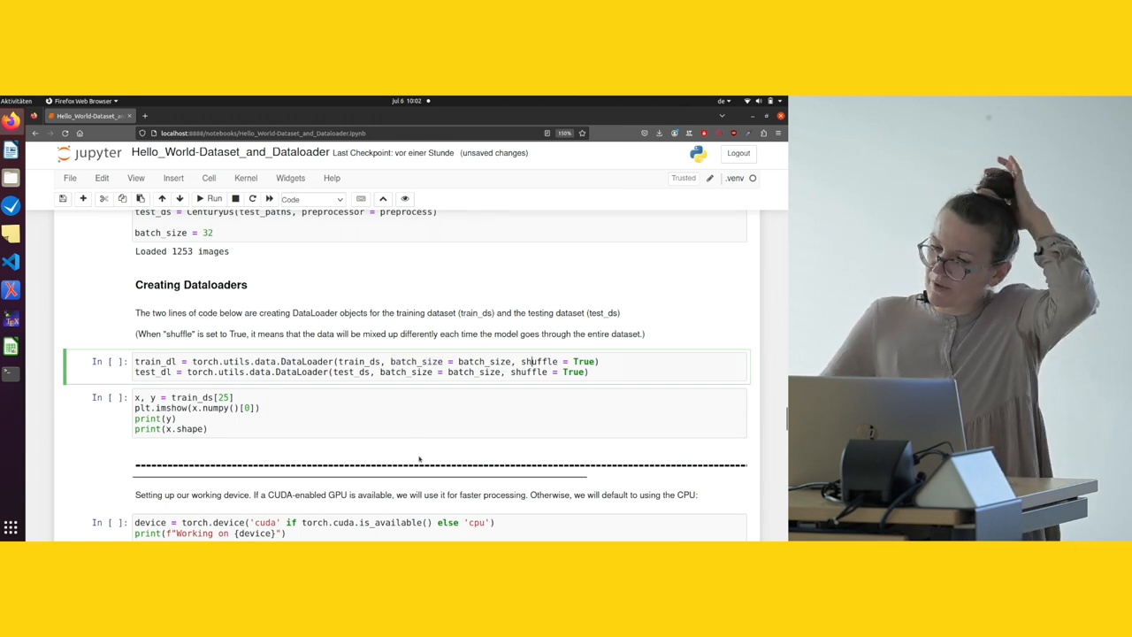
mouse_move(422, 460)
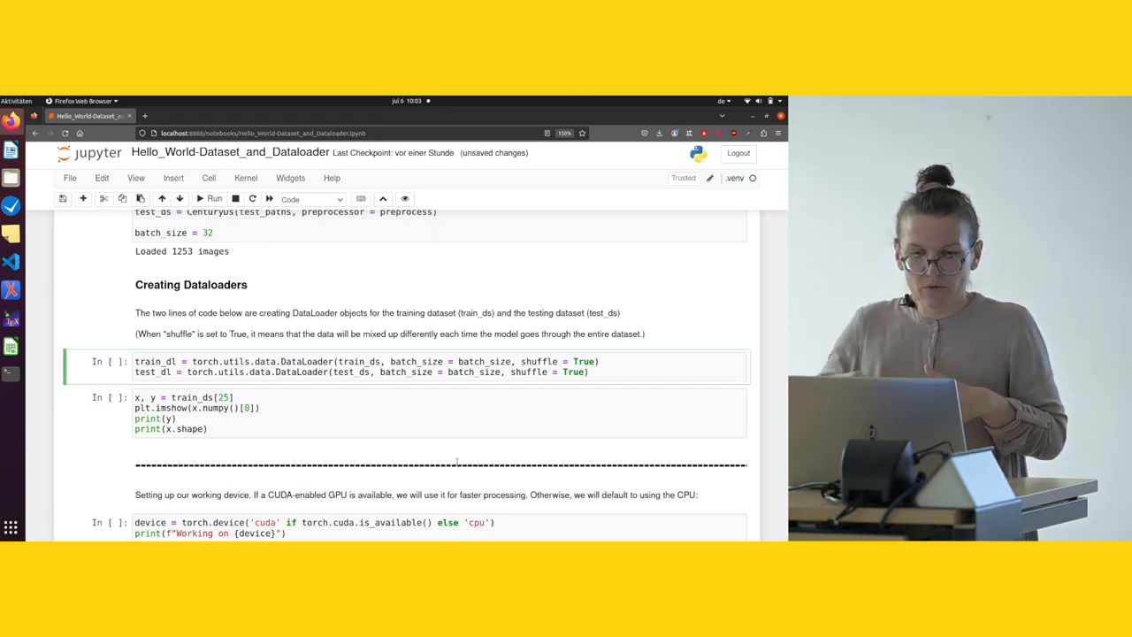
scroll(down, 3)
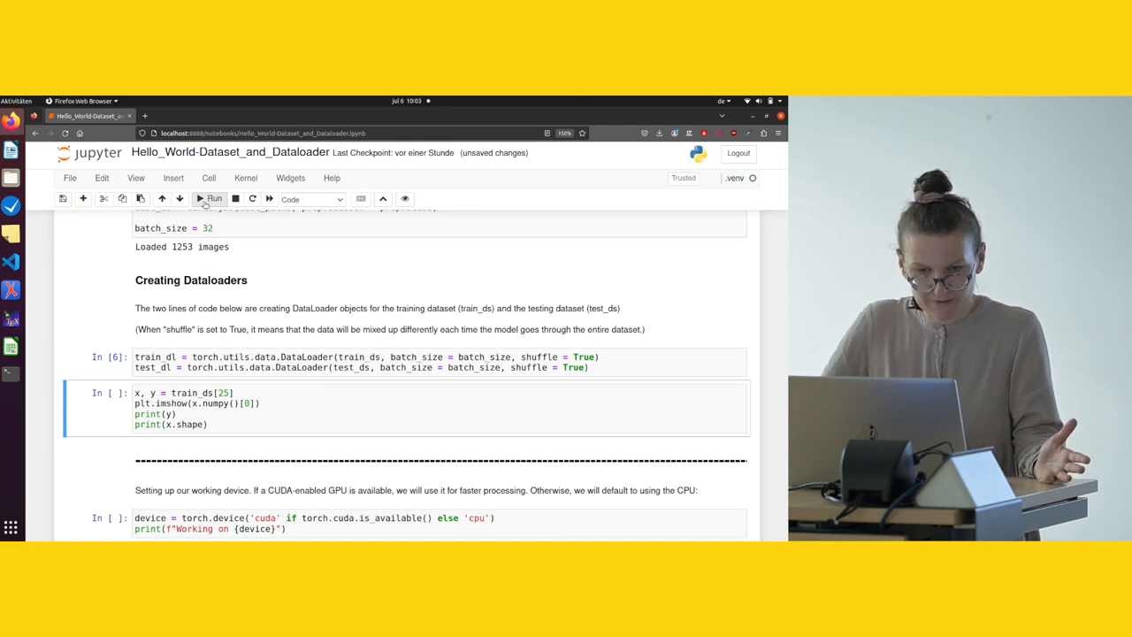
Plot training sample train_ds[25], printing label 0 and shape [3, 224, 224]
click(209, 198)
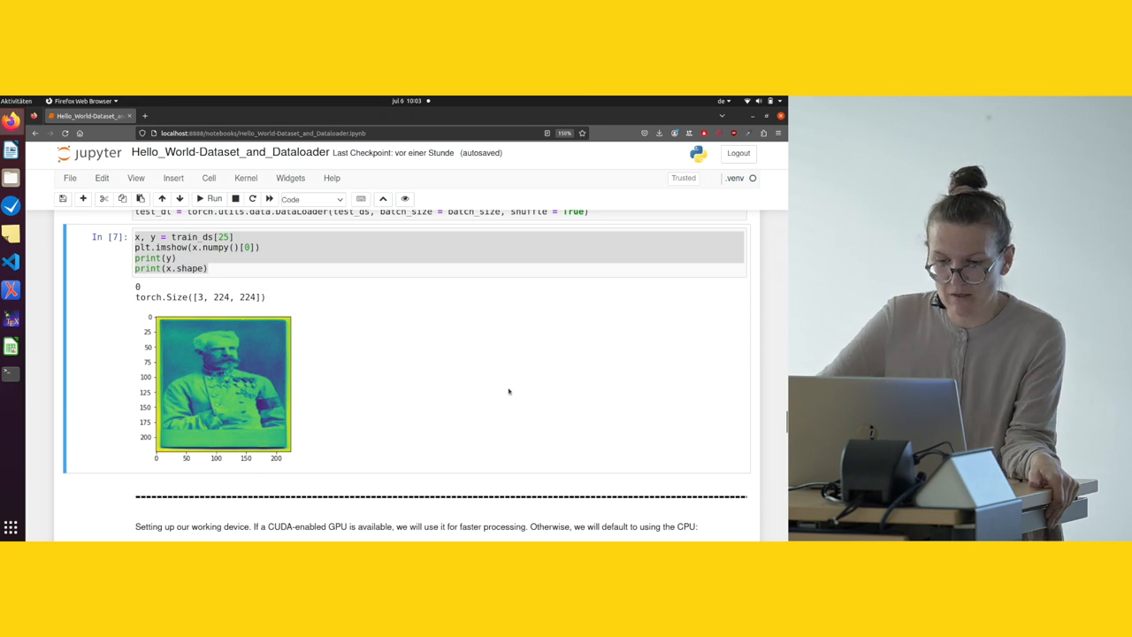
scroll(down, 3)
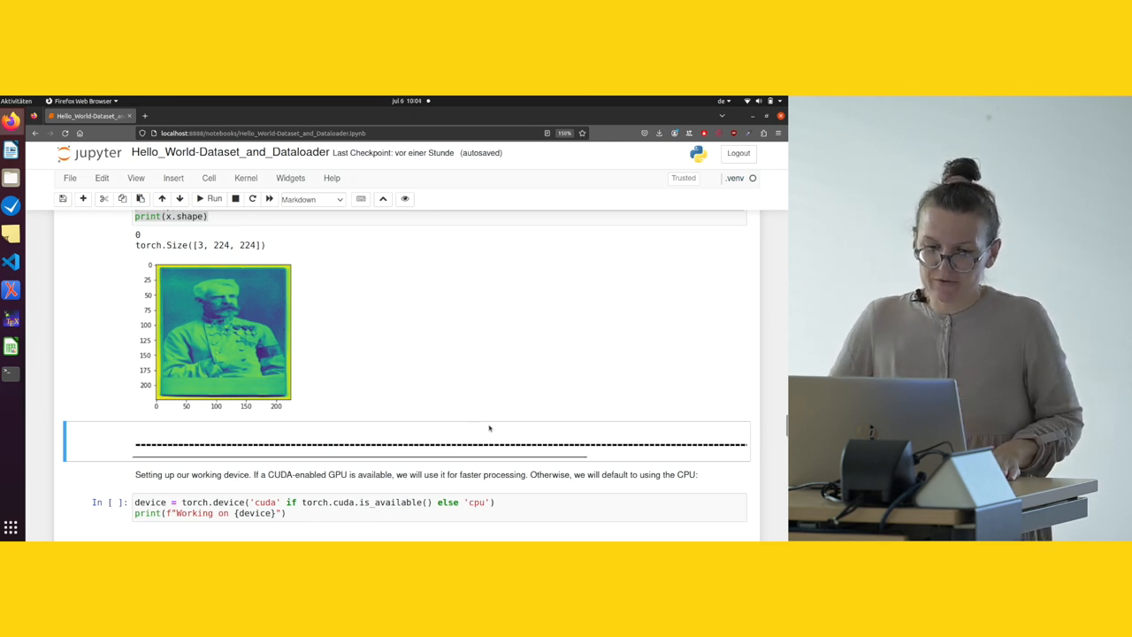
Execute the torch.device setup cell, which reports 'Working on cpu'
scroll(down, 3)
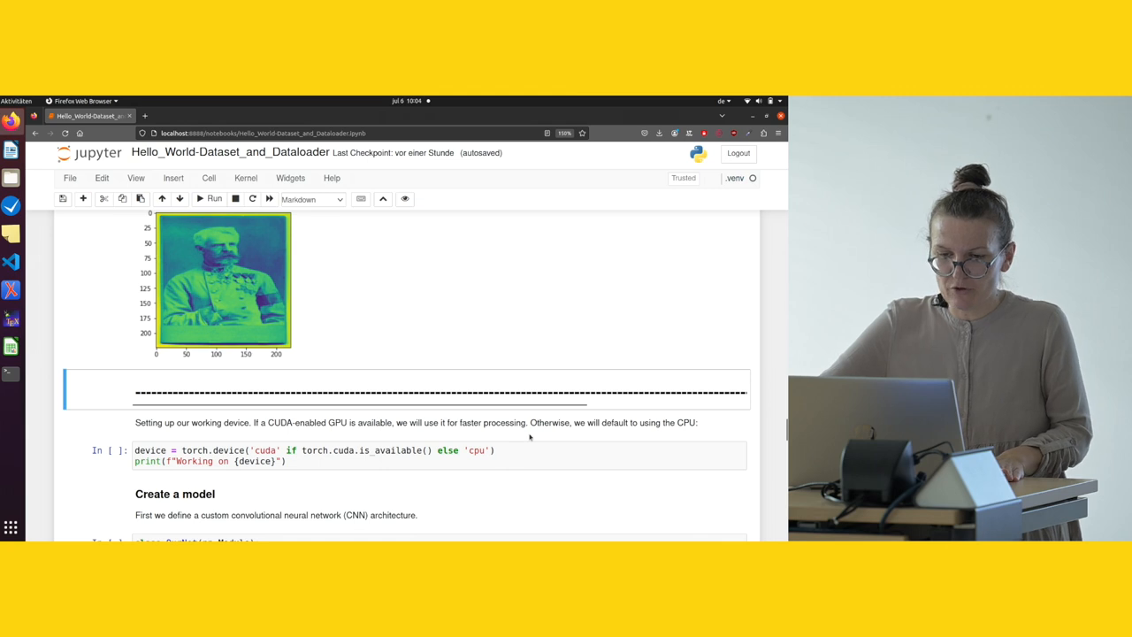
scroll(down, 3)
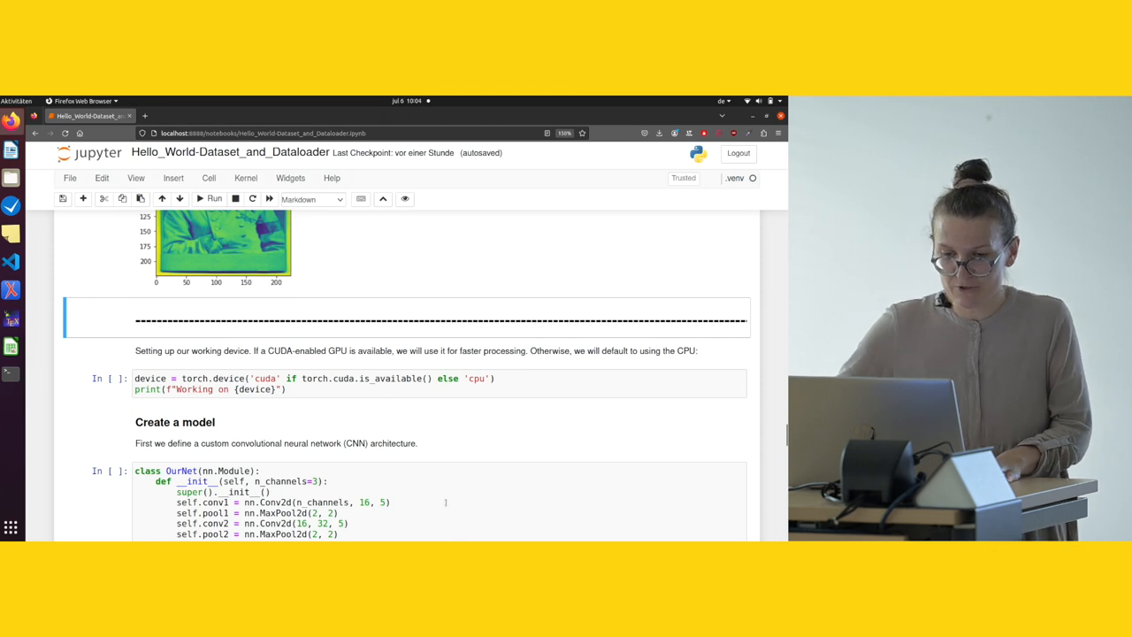
mouse_move(463, 429)
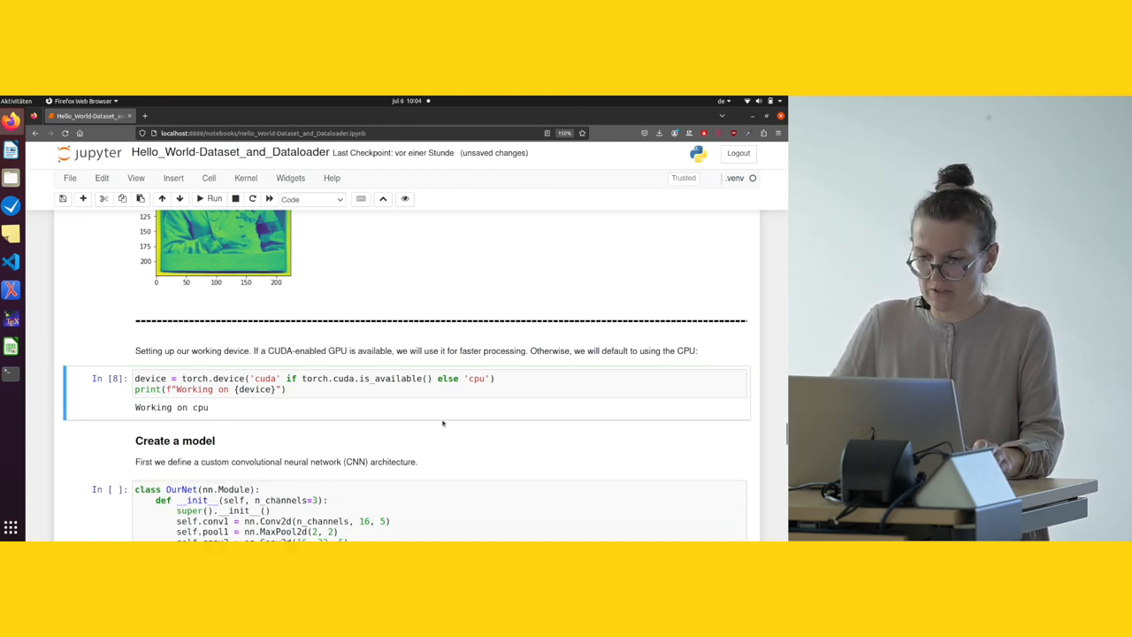
scroll(down, 3)
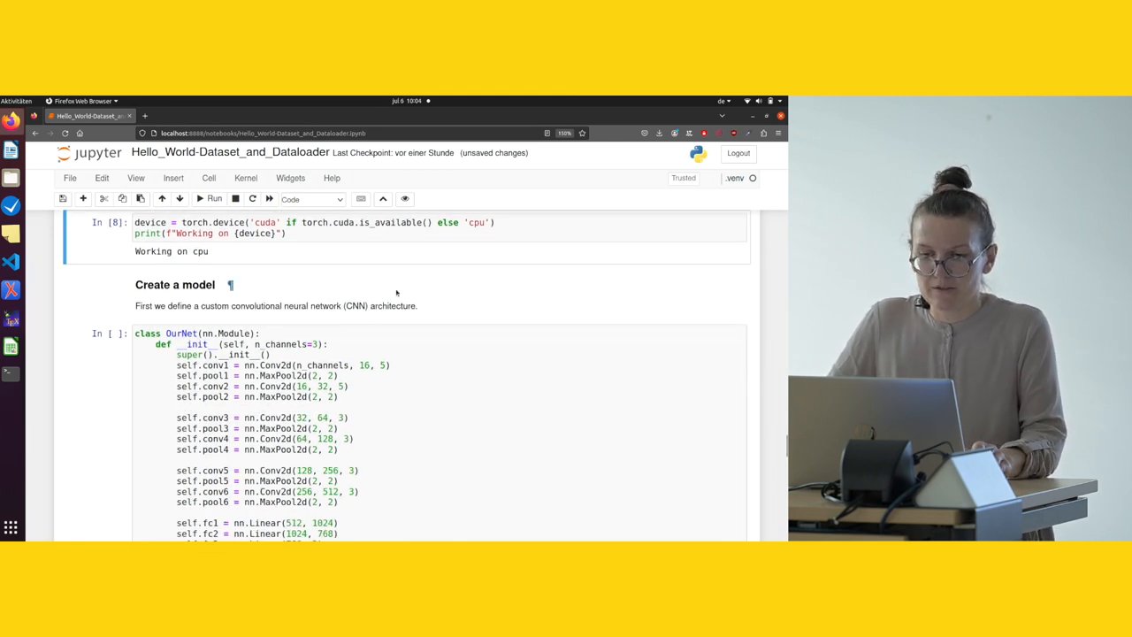
scroll(down, 3)
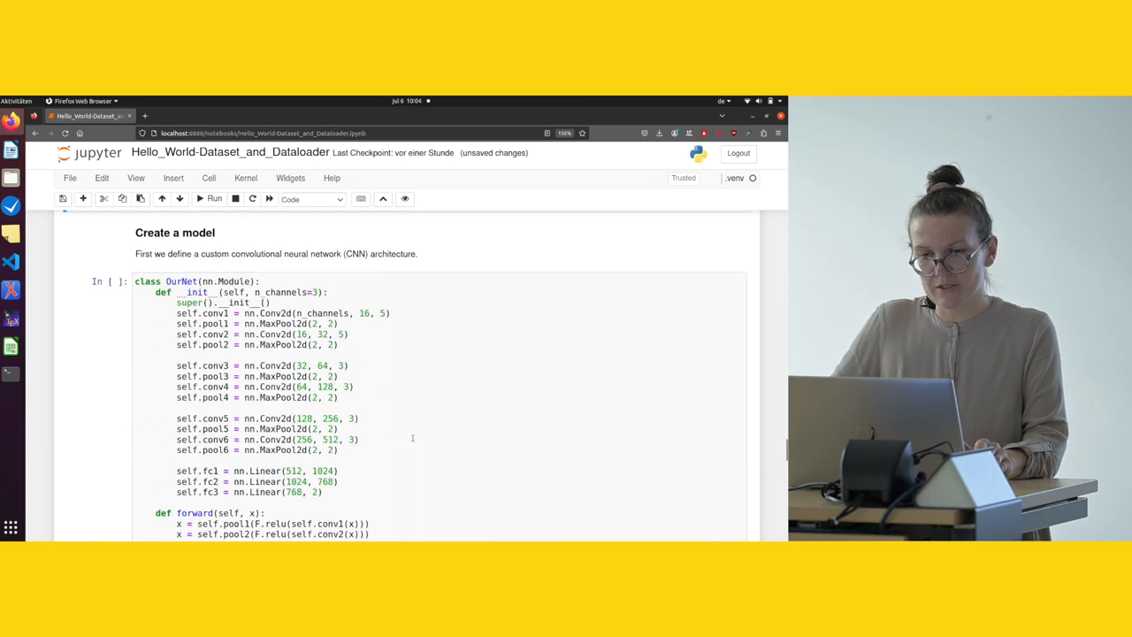
mouse_move(412, 457)
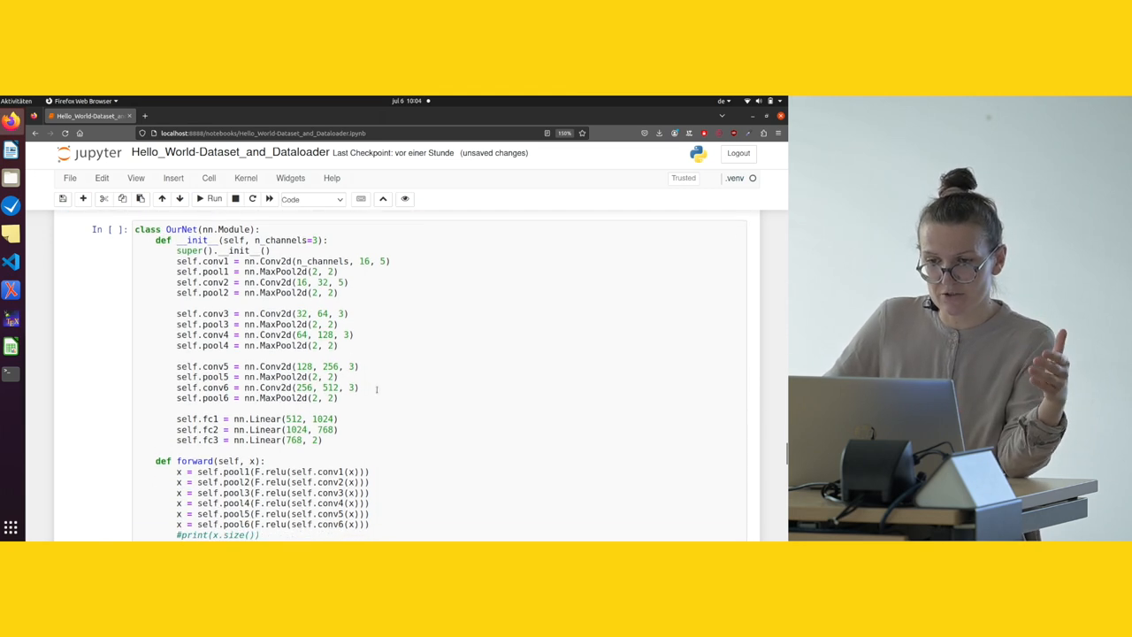
scroll(down, 3)
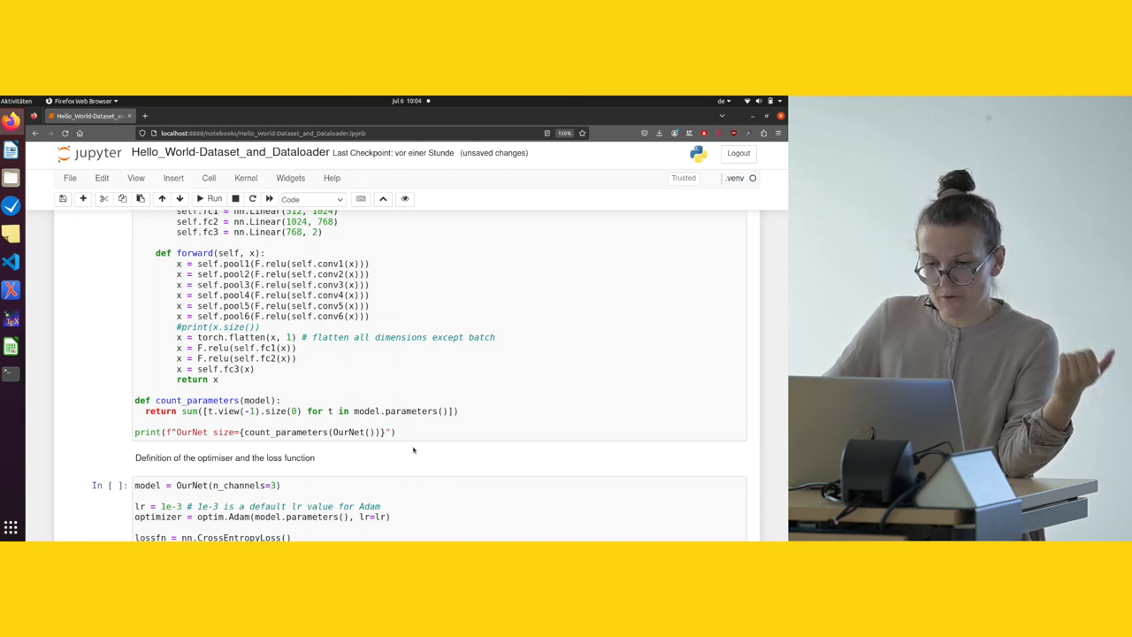
scroll(down, 3)
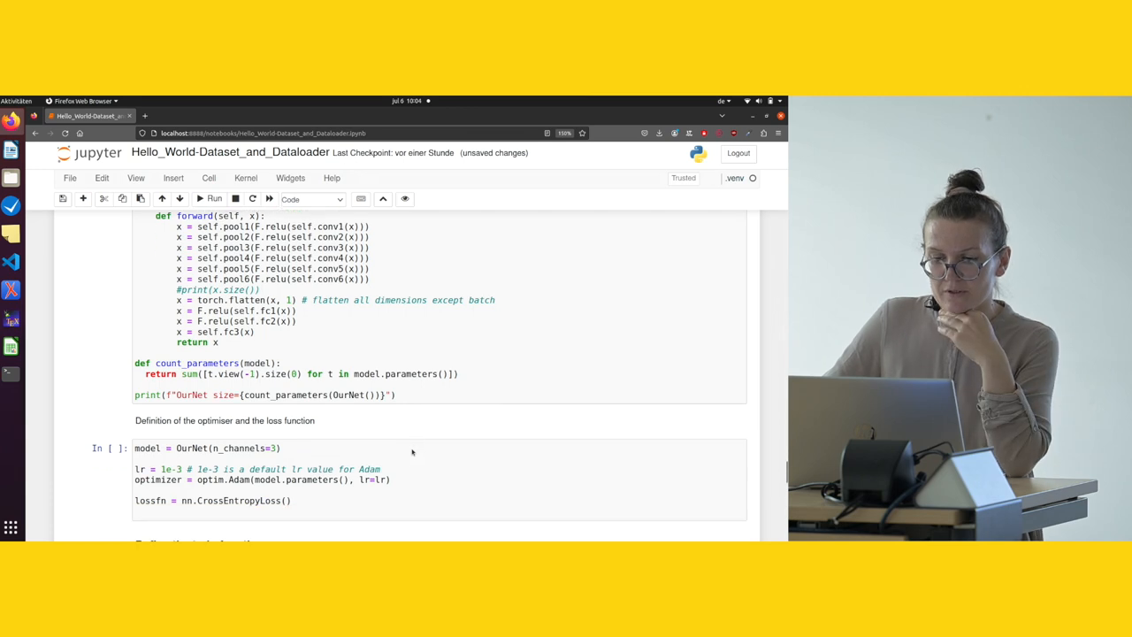
scroll(down, 3)
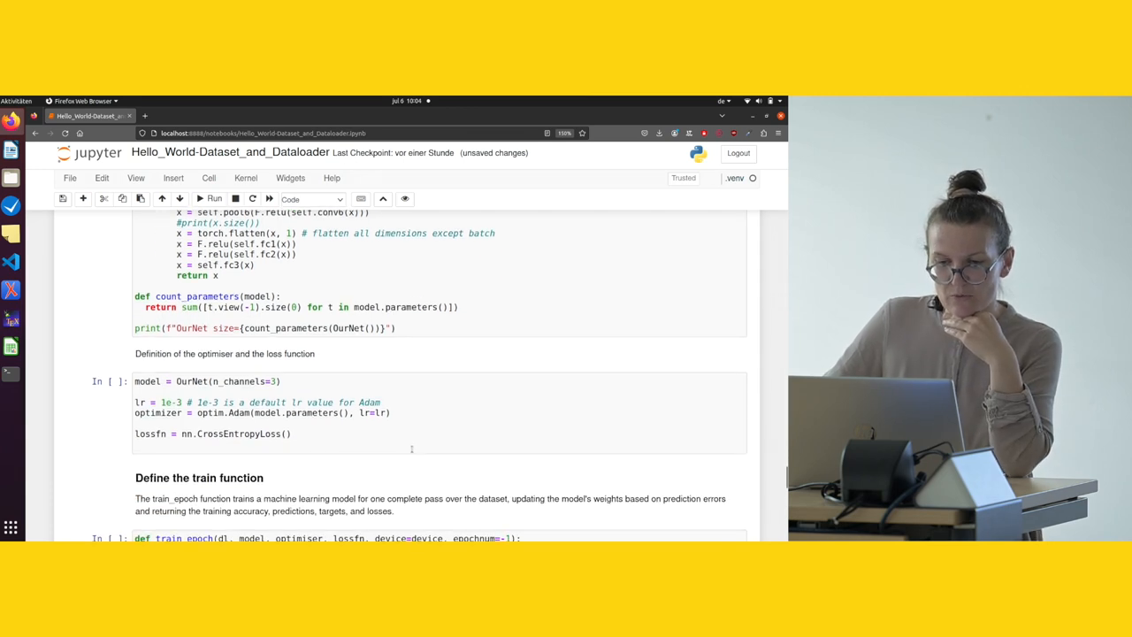
scroll(down, 3)
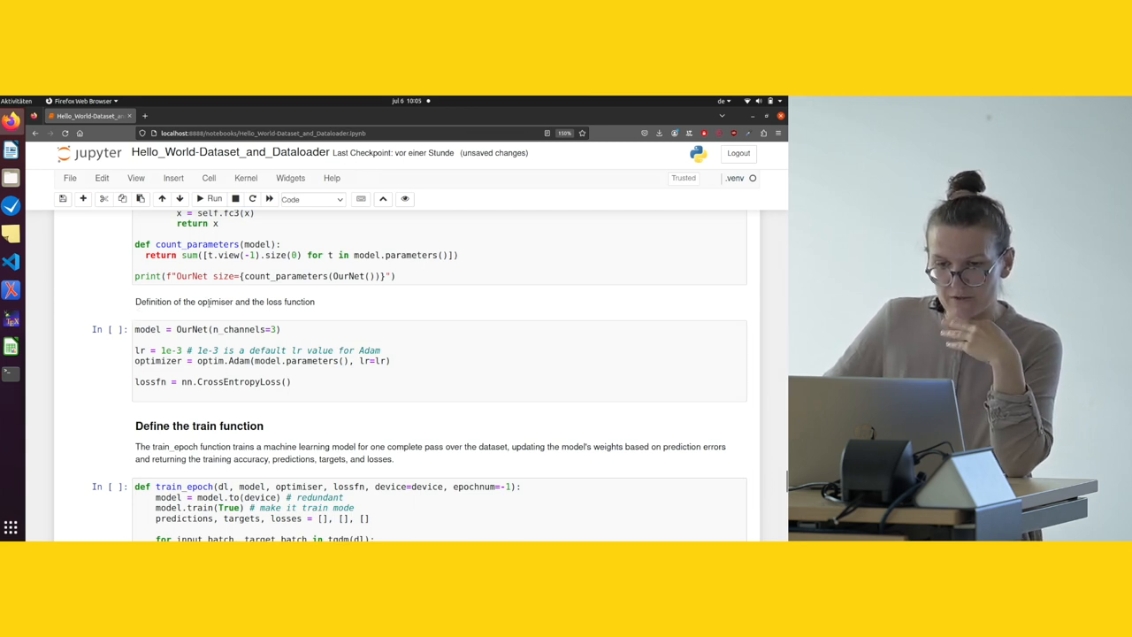
Execute the OurNet class cell (size=2895778) and the Adam optimiser with cross-entropy loss cell
scroll(down, 3)
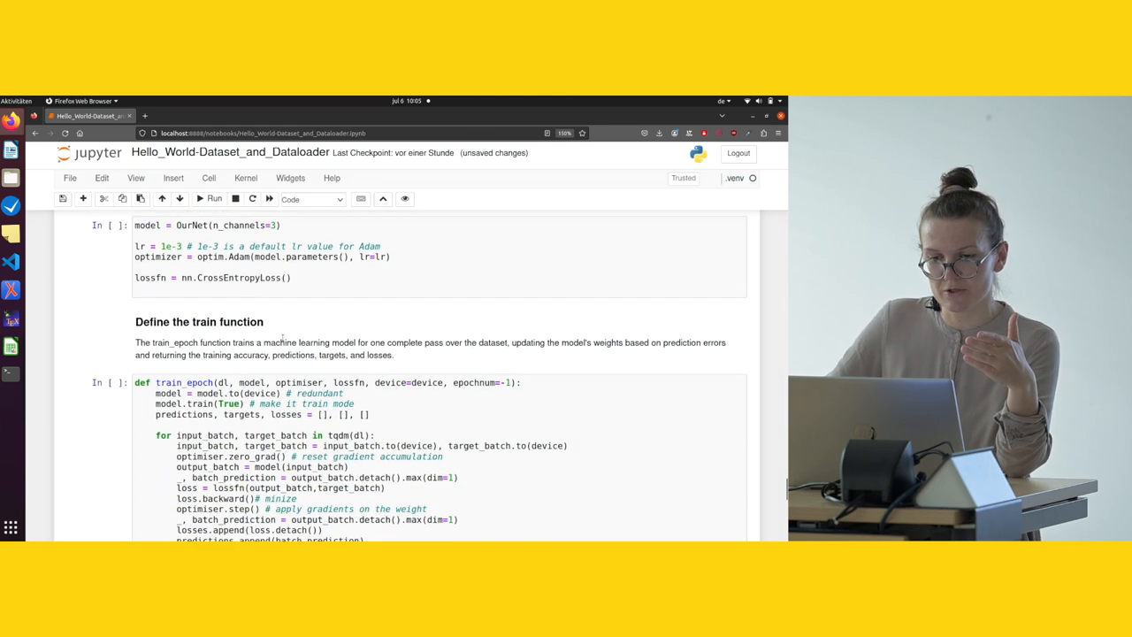
scroll(down, 3)
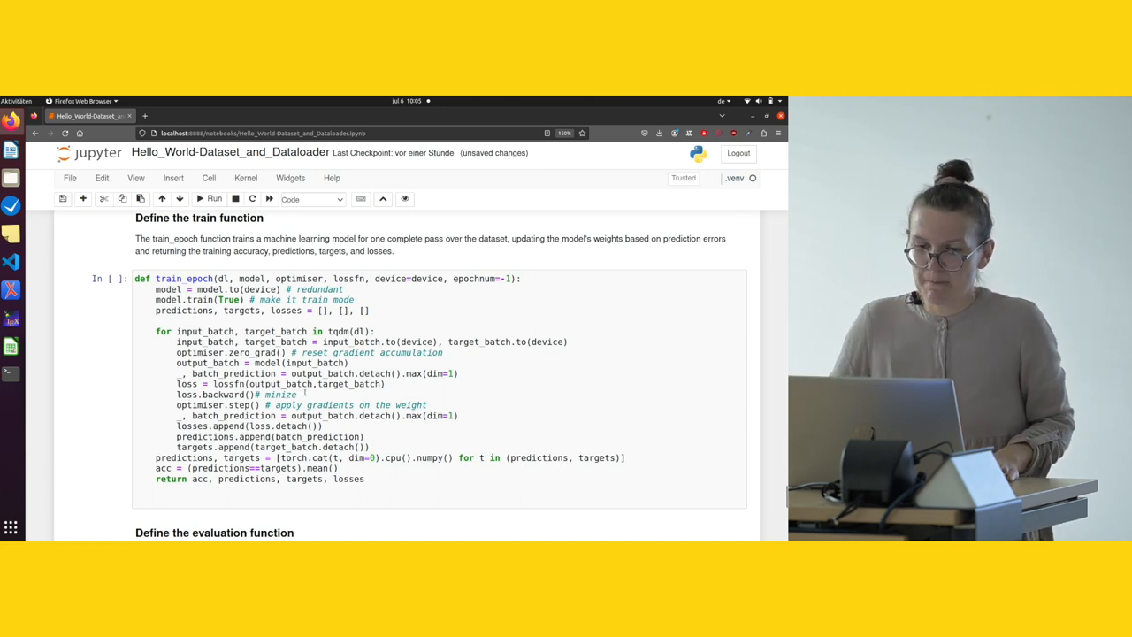
scroll(down, 3)
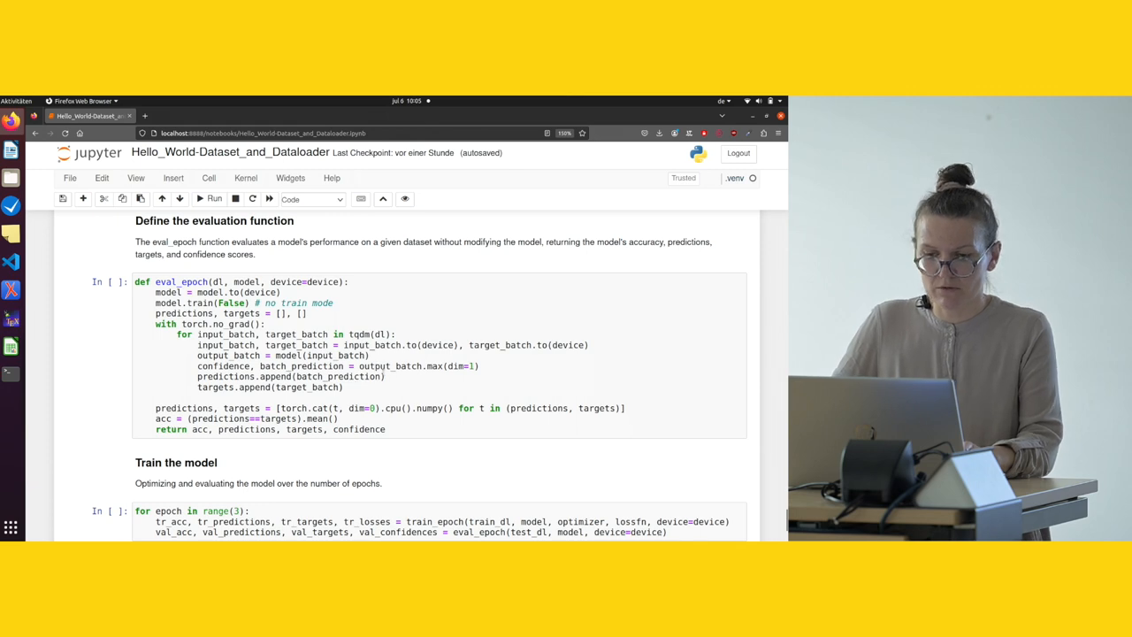
scroll(down, 3)
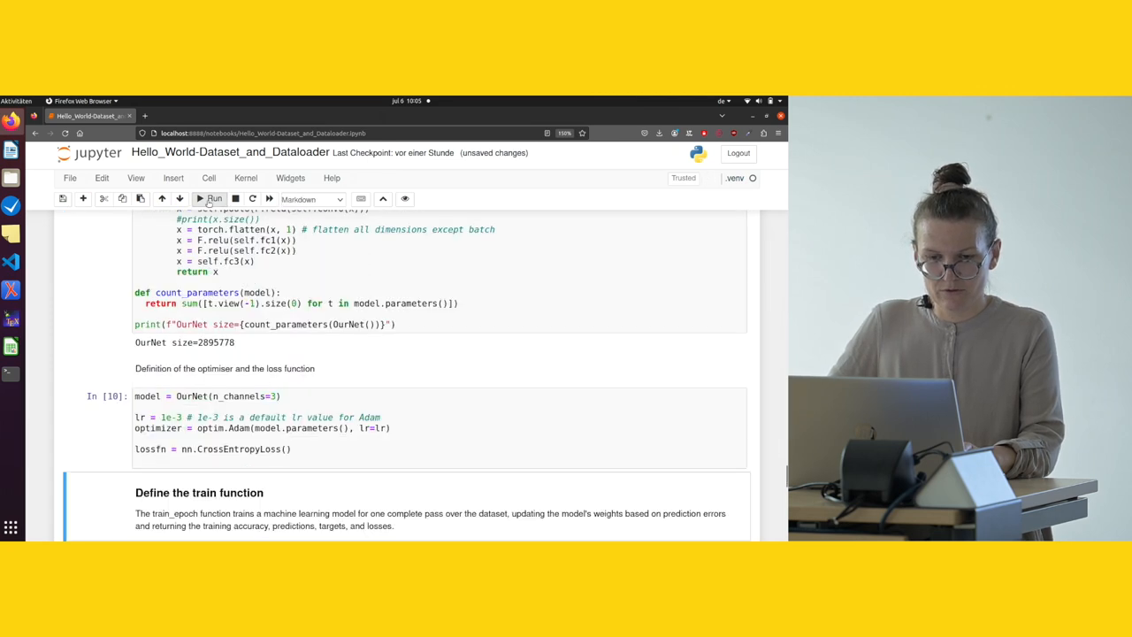
Execute the train_epoch and eval_epoch definition cells
scroll(down, 3)
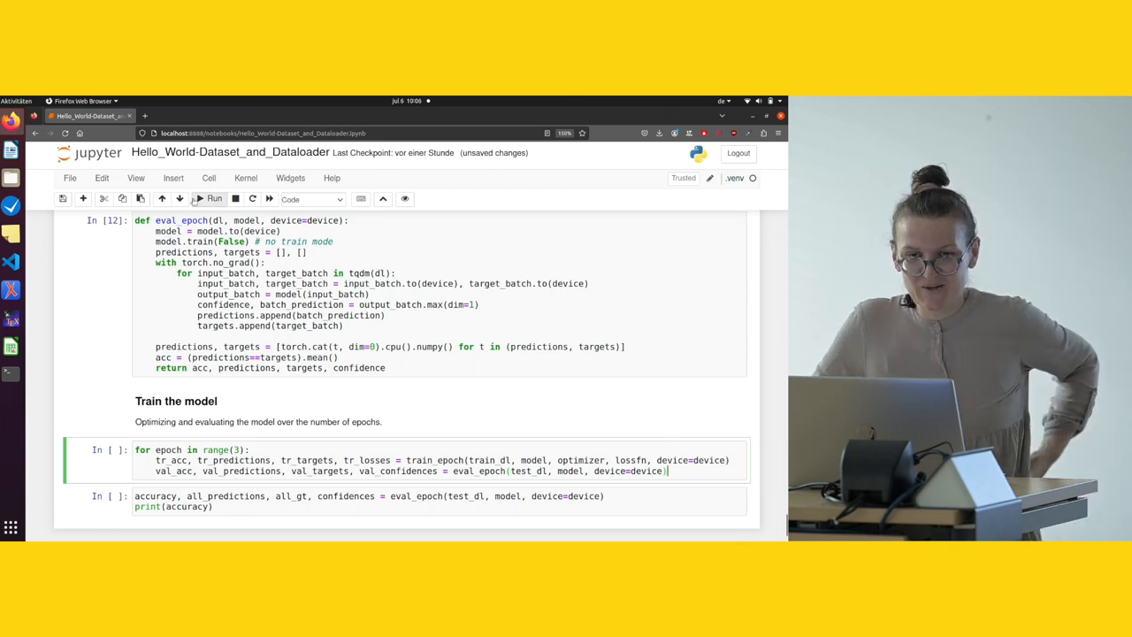
Train the model for three epochs, then start the eval_epoch test-accuracy evaluation
click(214, 198)
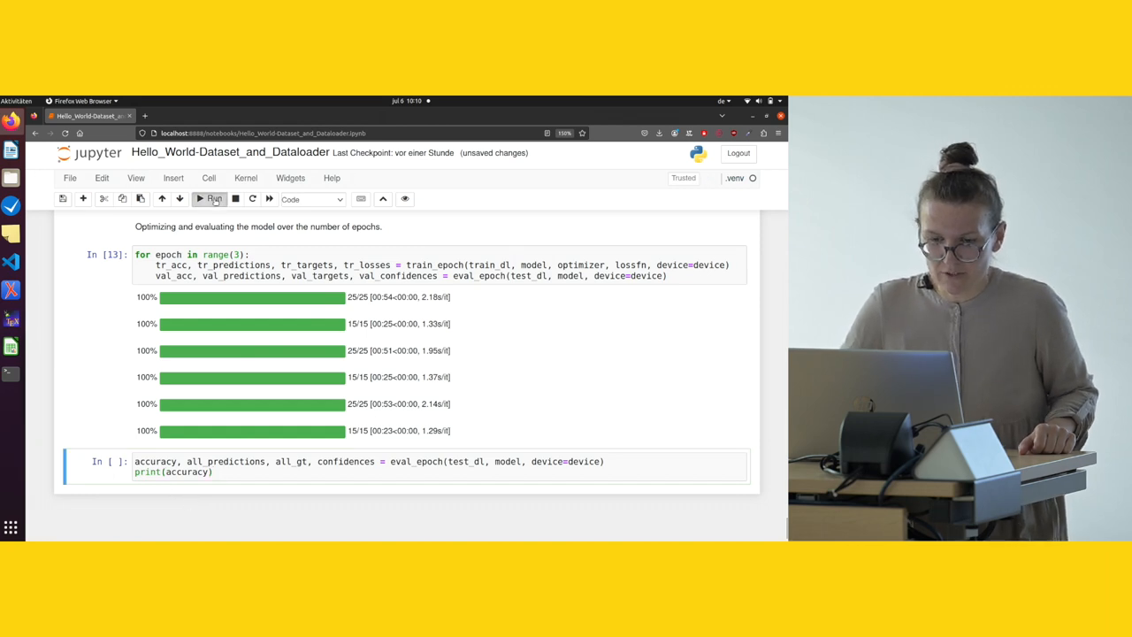
click(212, 198)
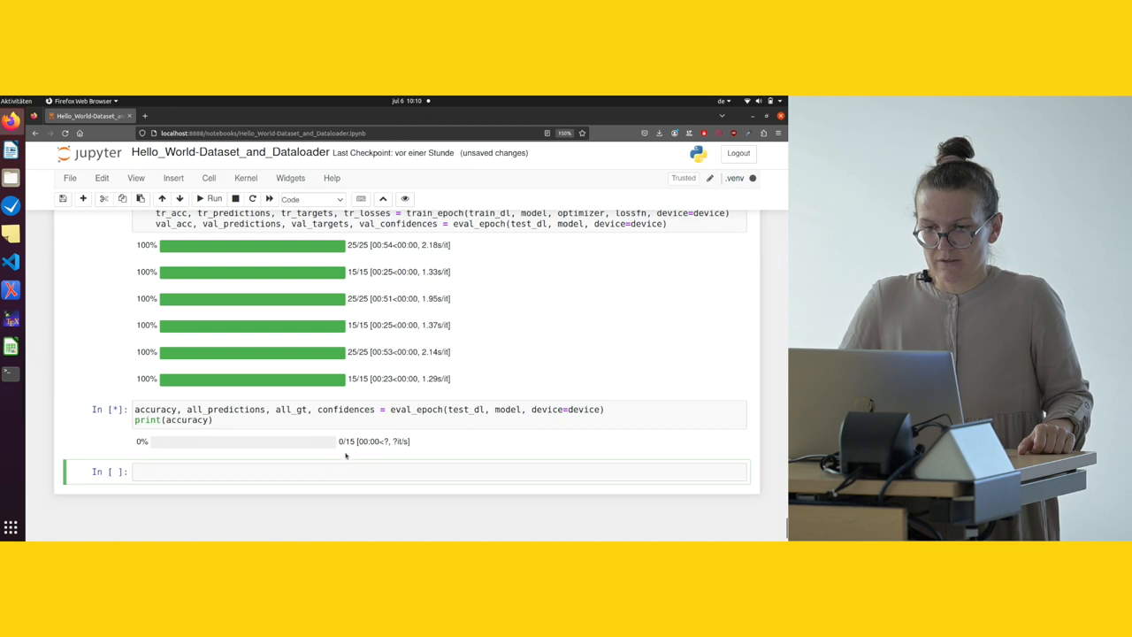